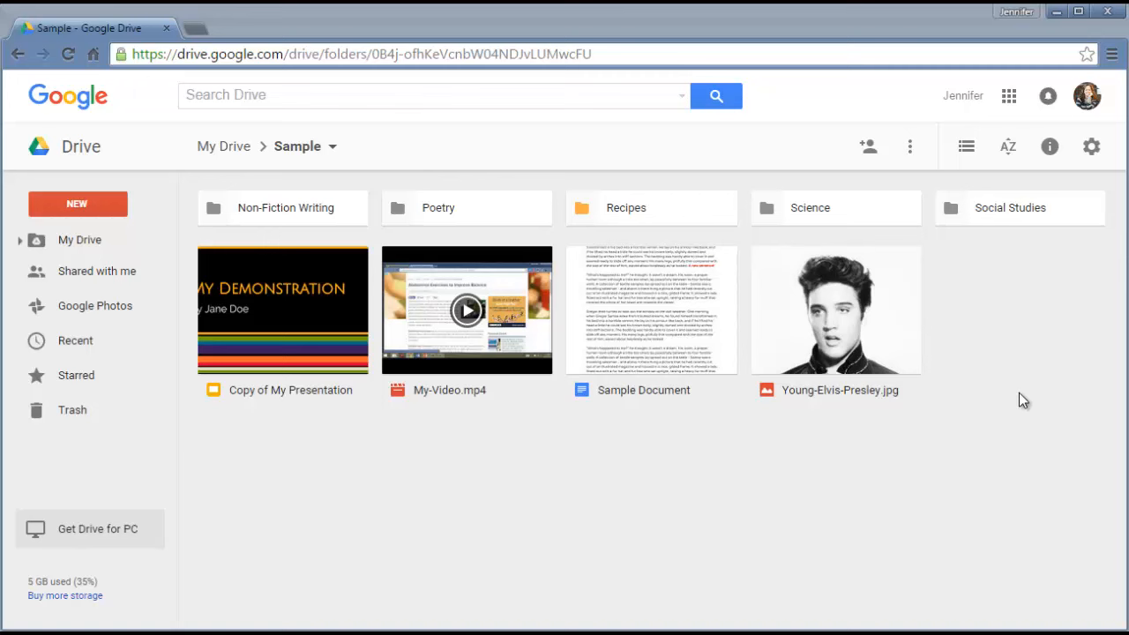
# Select Copy of My Presentation and bring up its sharing settings.
pyautogui.doubleClick(653, 308)
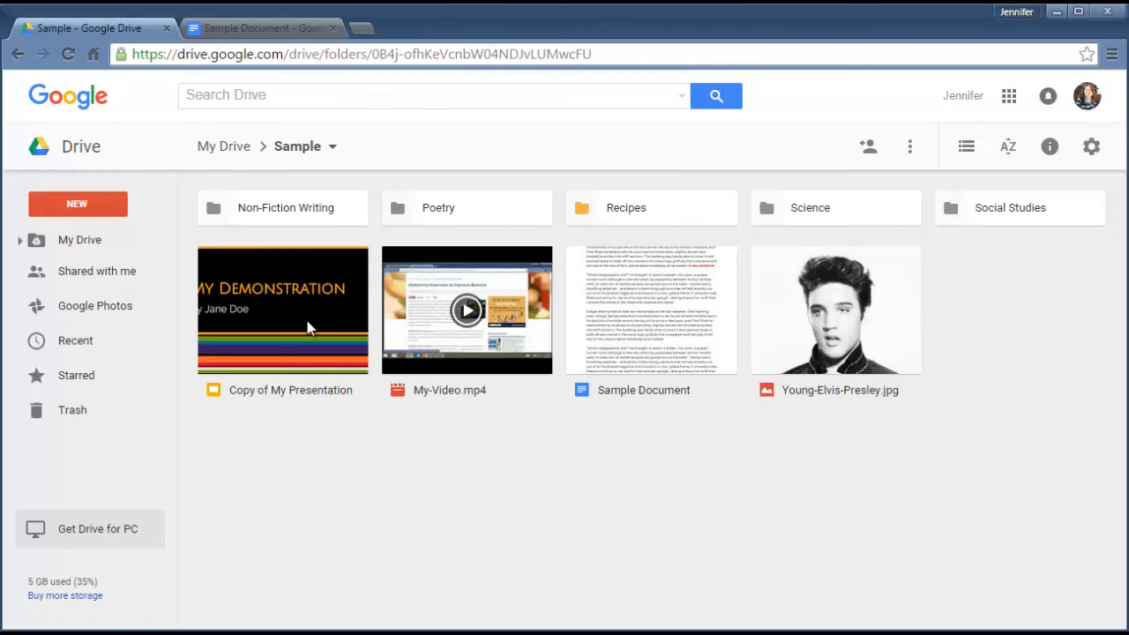
pyautogui.moveTo(308, 332)
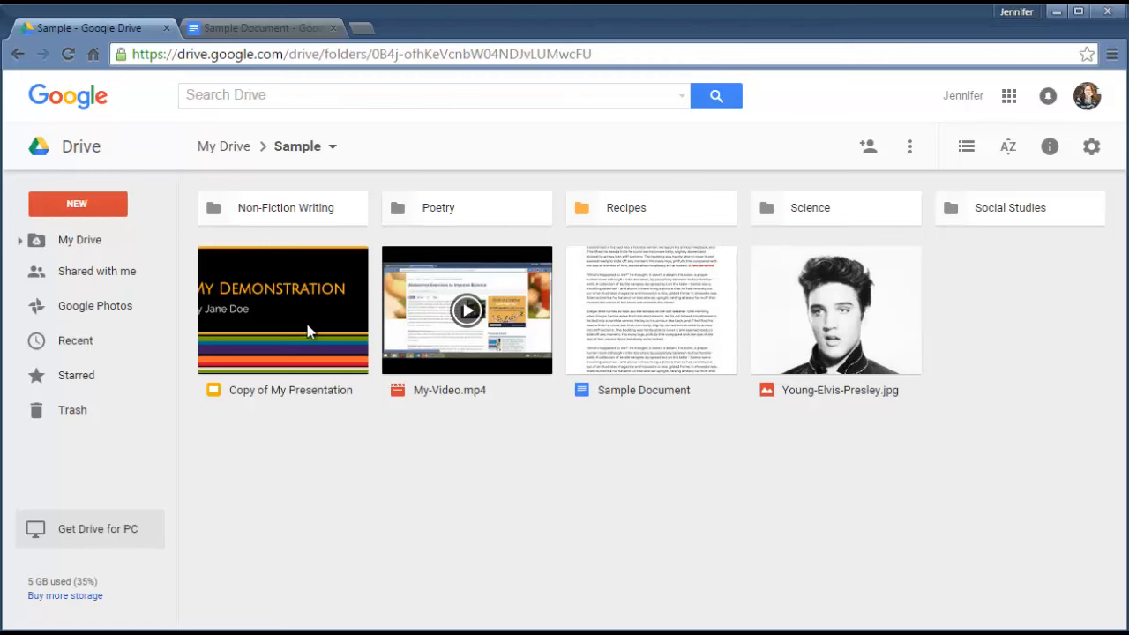
pyautogui.moveTo(317, 323)
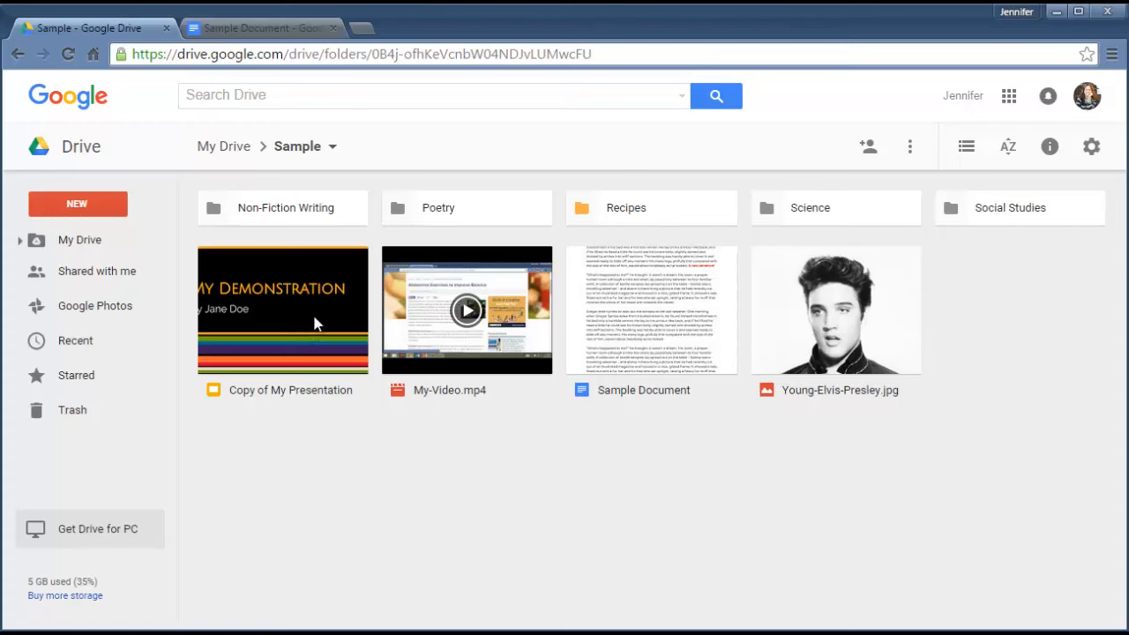
pyautogui.click(316, 323)
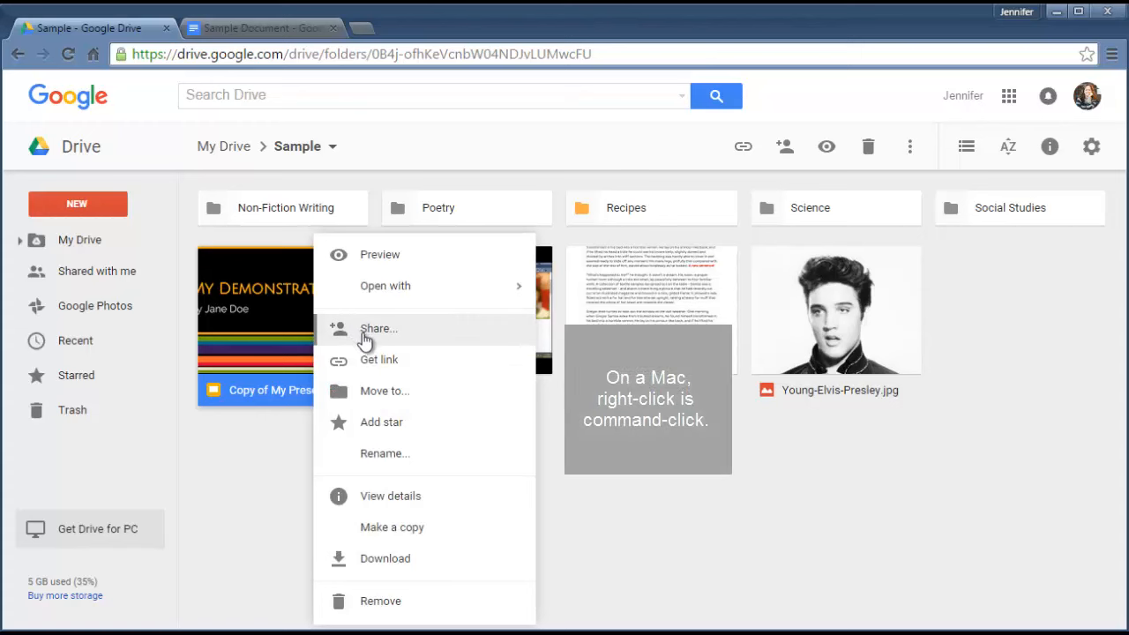
pyautogui.moveTo(681, 206)
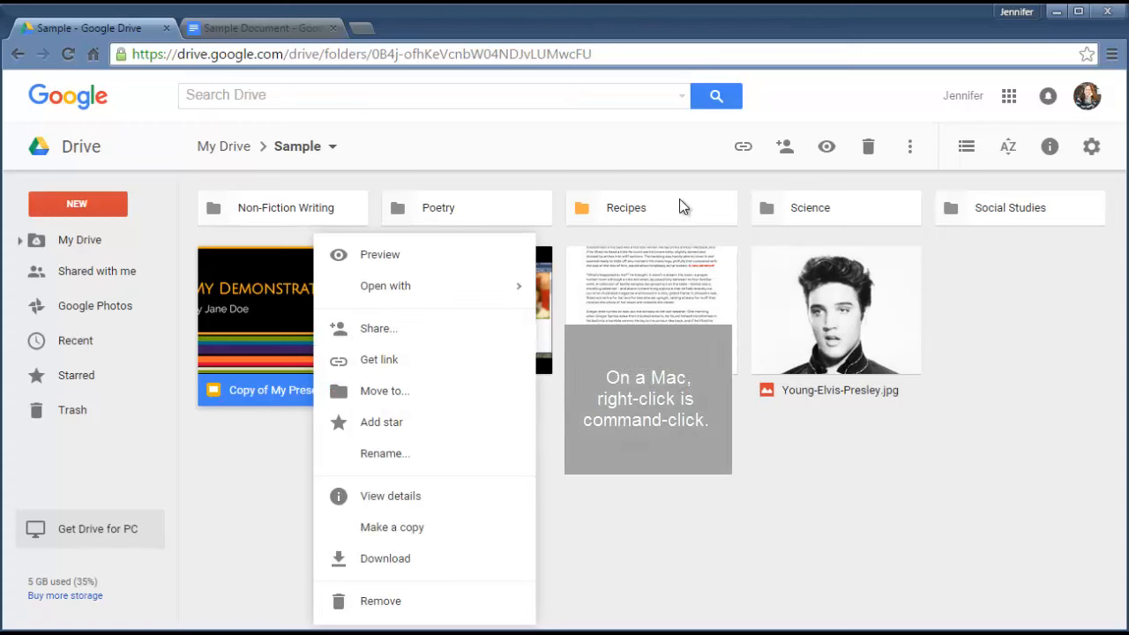
pyautogui.moveTo(745, 146)
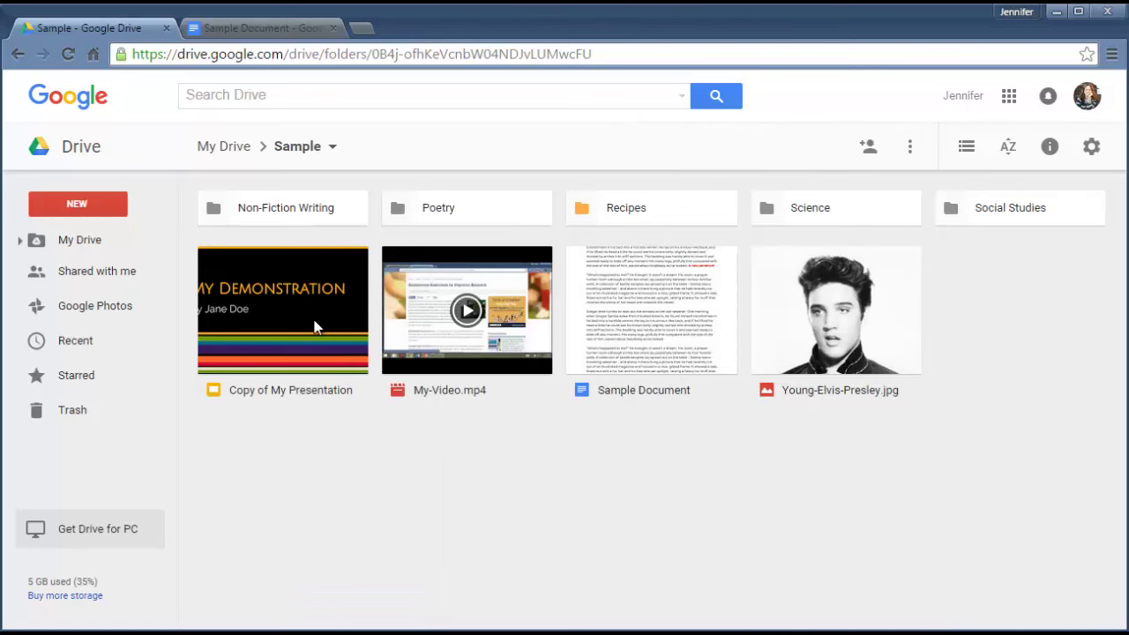
pyautogui.click(282, 308)
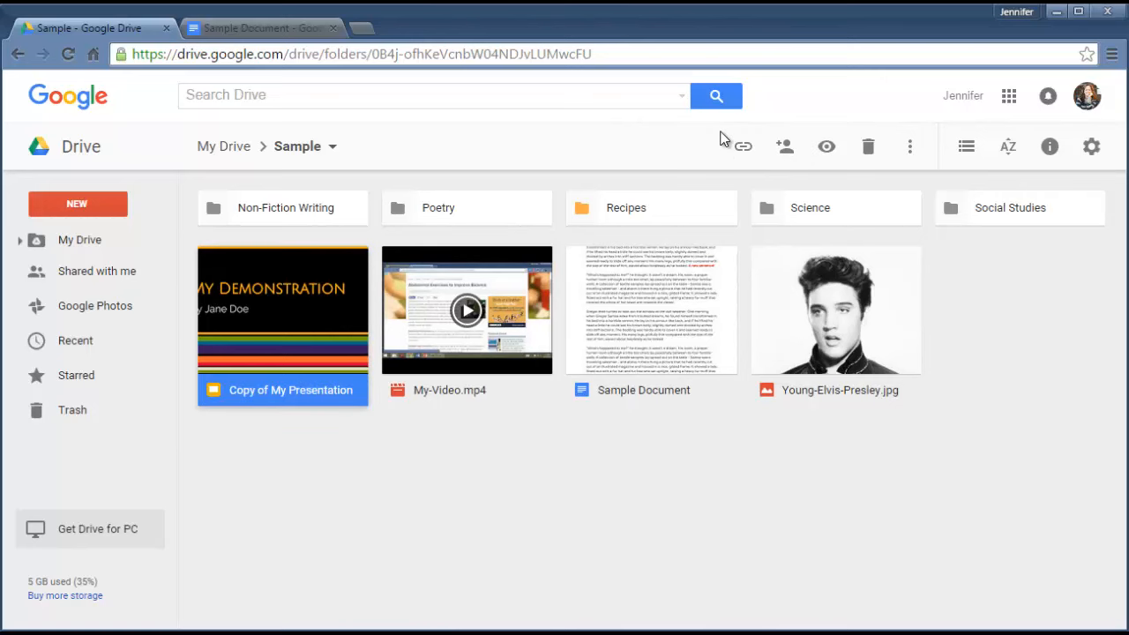
pyautogui.click(783, 147)
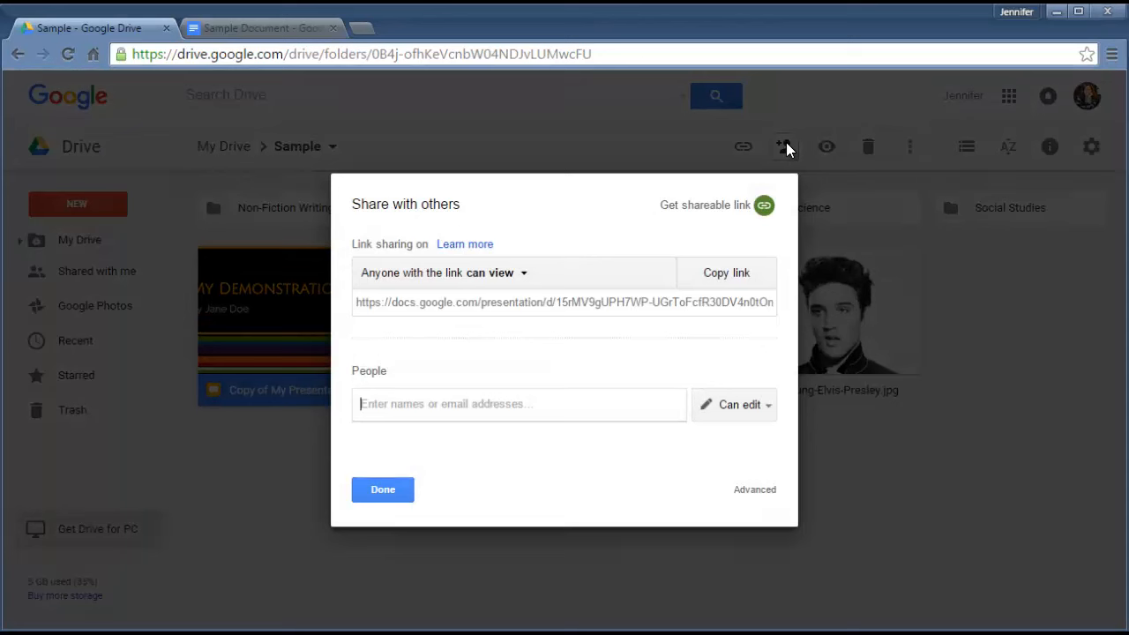
pyautogui.moveTo(762, 204)
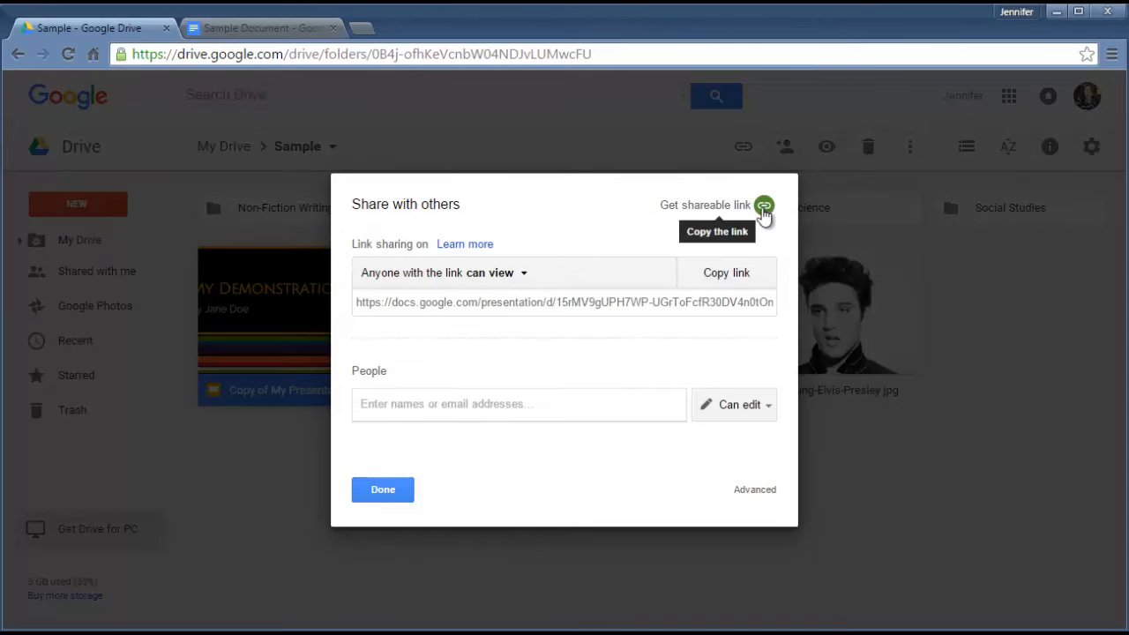
pyautogui.moveTo(516, 309)
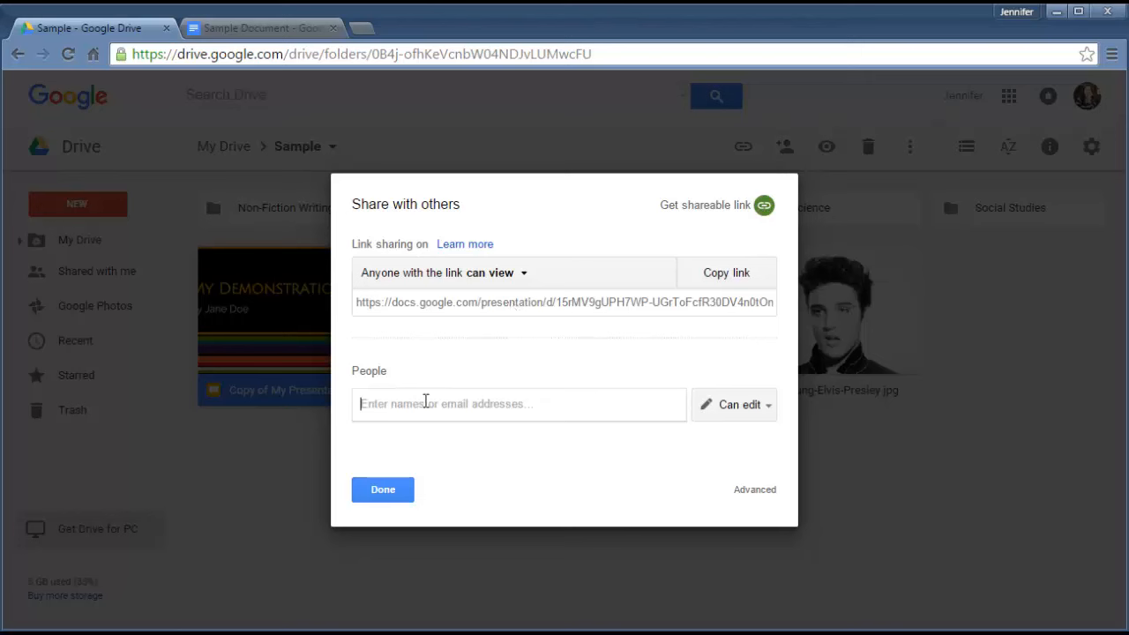
pyautogui.moveTo(603, 404)
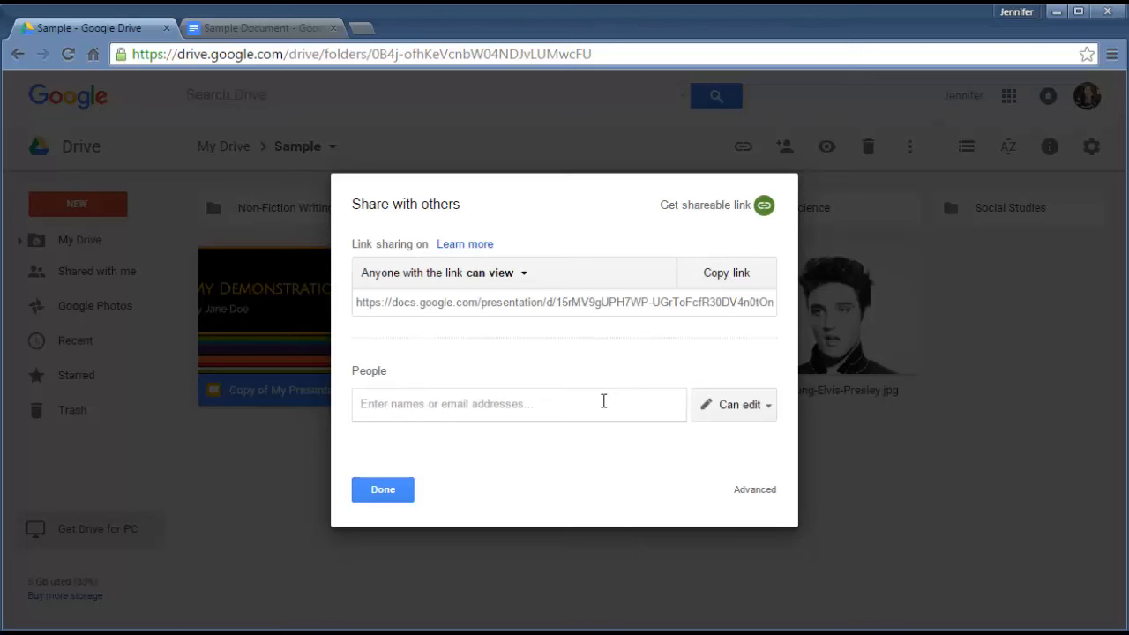
pyautogui.moveTo(723, 228)
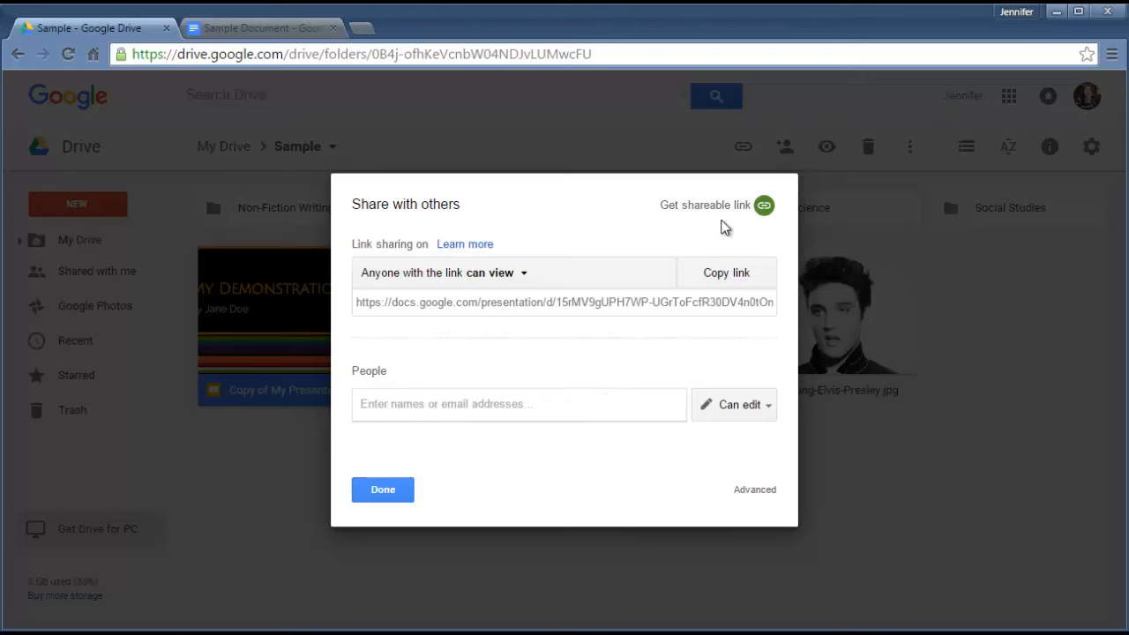
pyautogui.moveTo(397, 286)
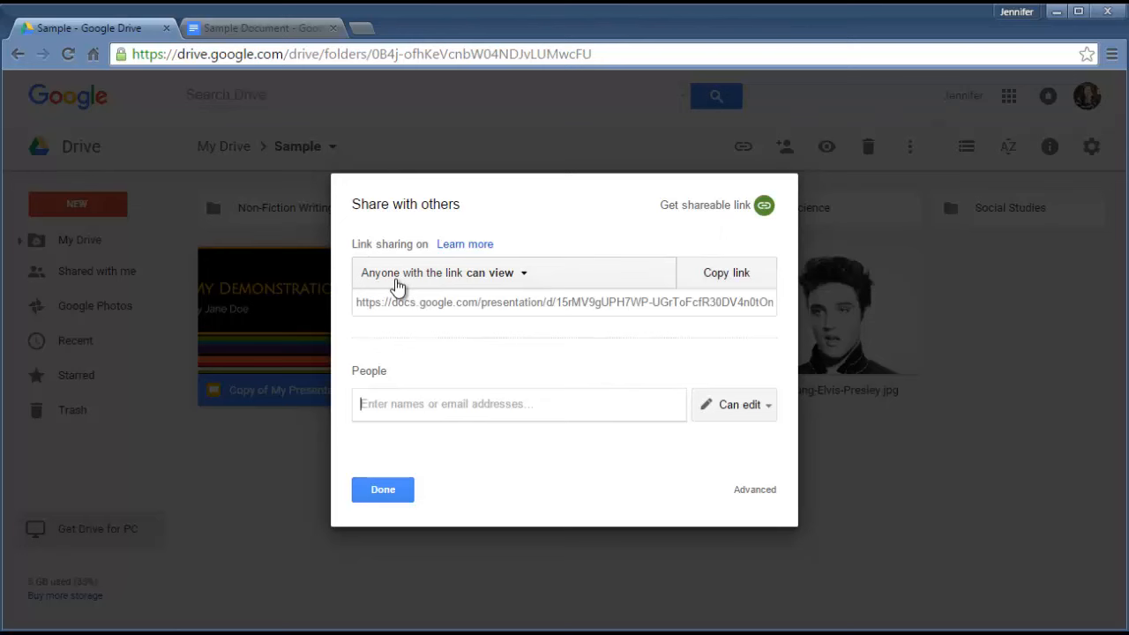
pyautogui.moveTo(526, 280)
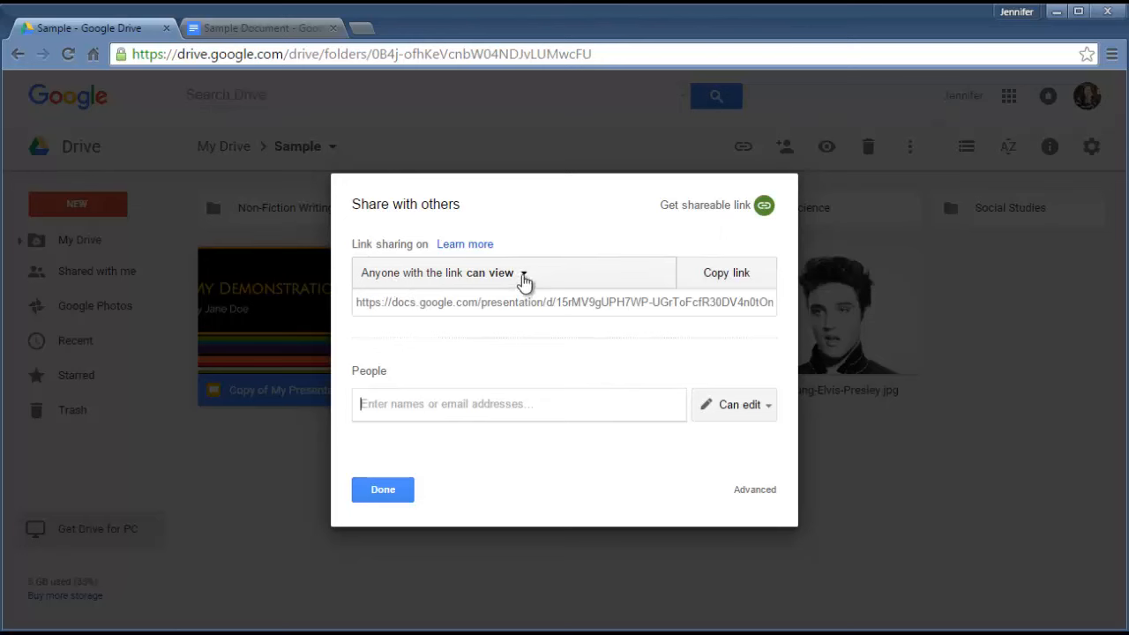
# Set link access so anyone with the link can edit.
pyautogui.click(522, 272)
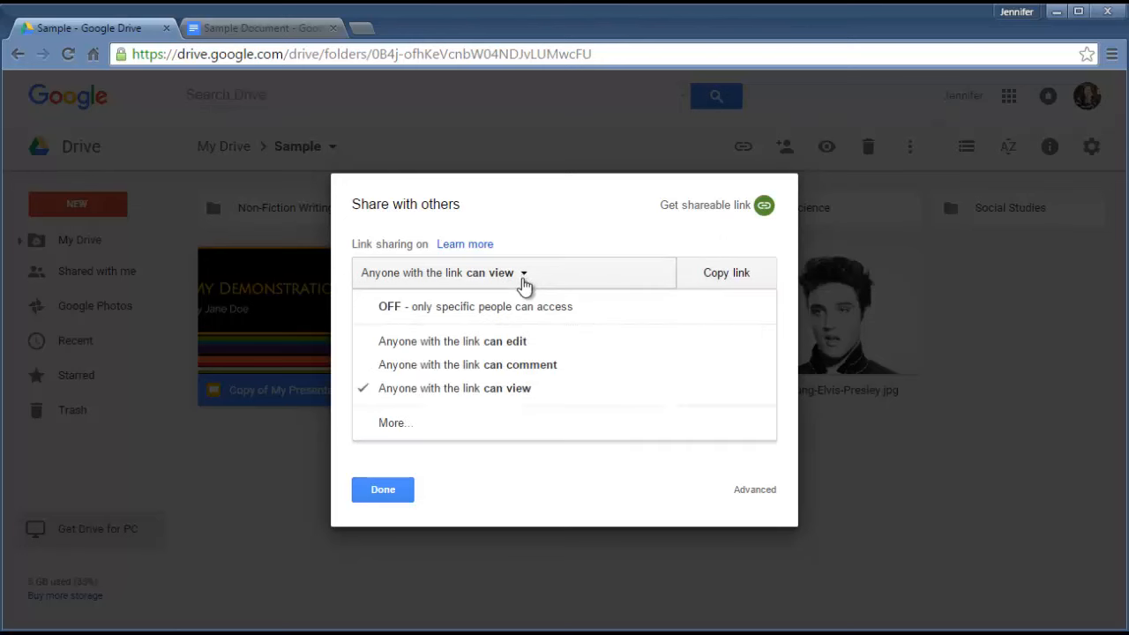
pyautogui.moveTo(459, 350)
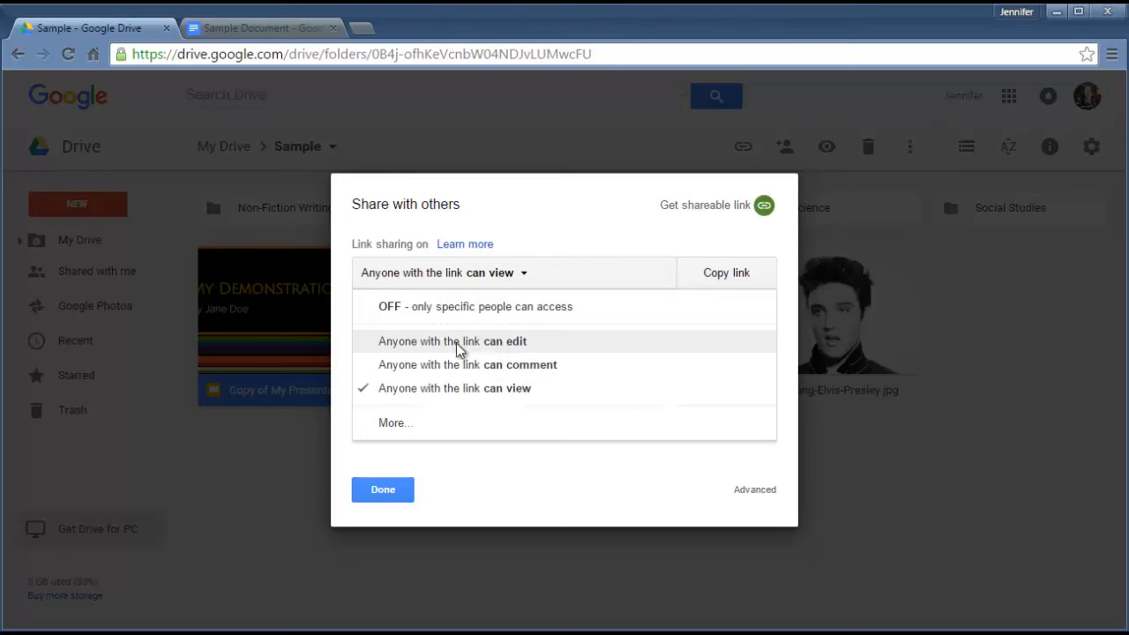
pyautogui.click(452, 343)
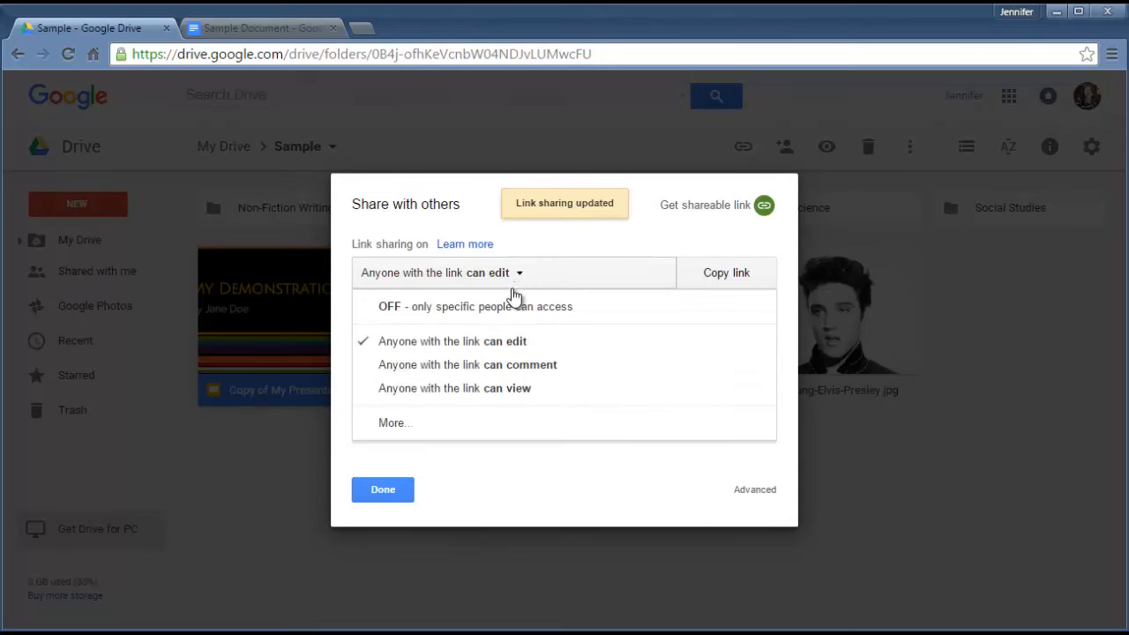
pyautogui.click(469, 363)
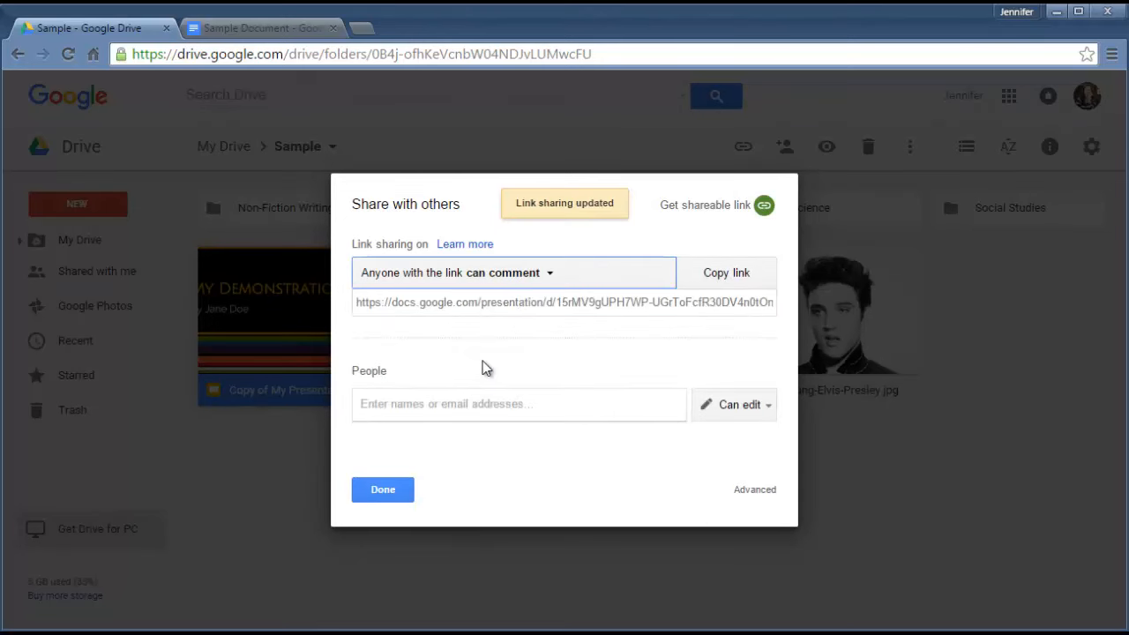
pyautogui.click(515, 272)
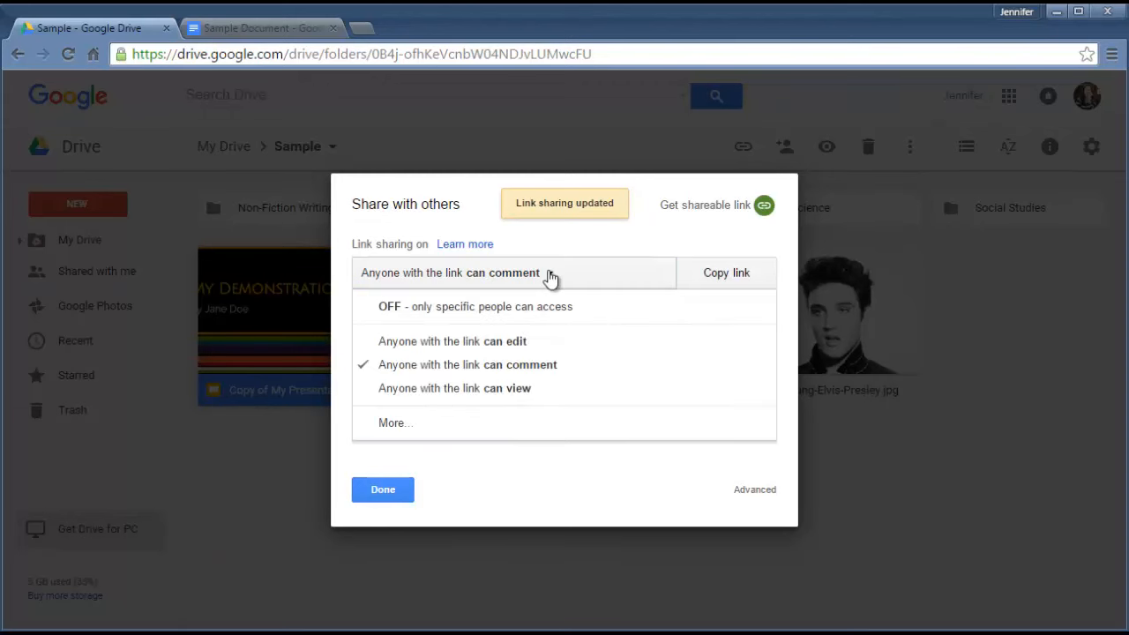
pyautogui.moveTo(468, 342)
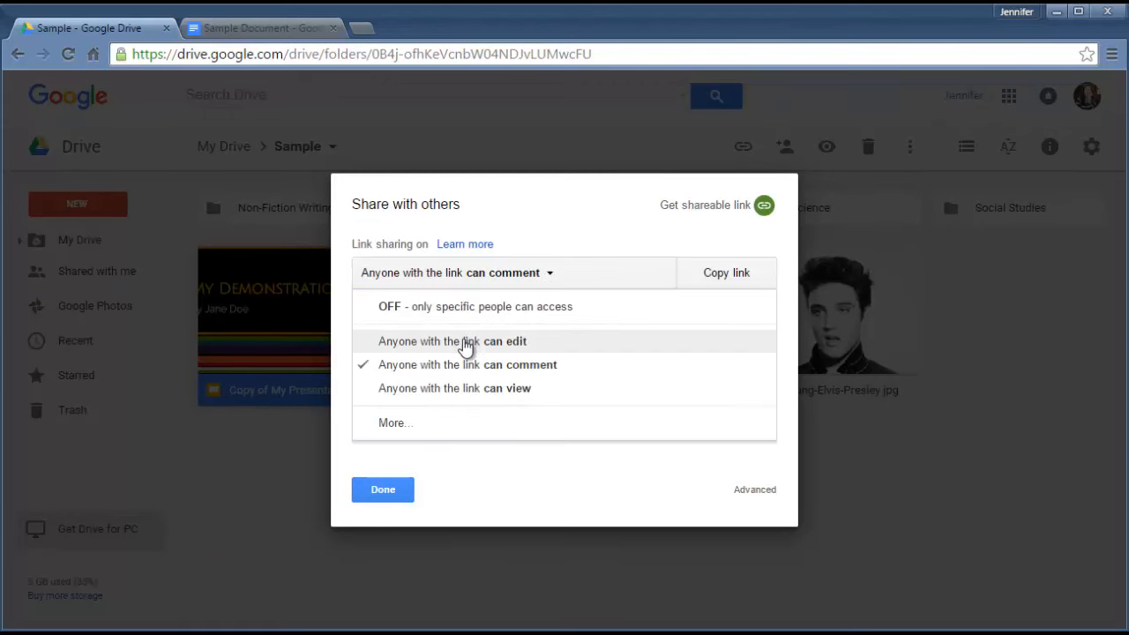
pyautogui.click(452, 342)
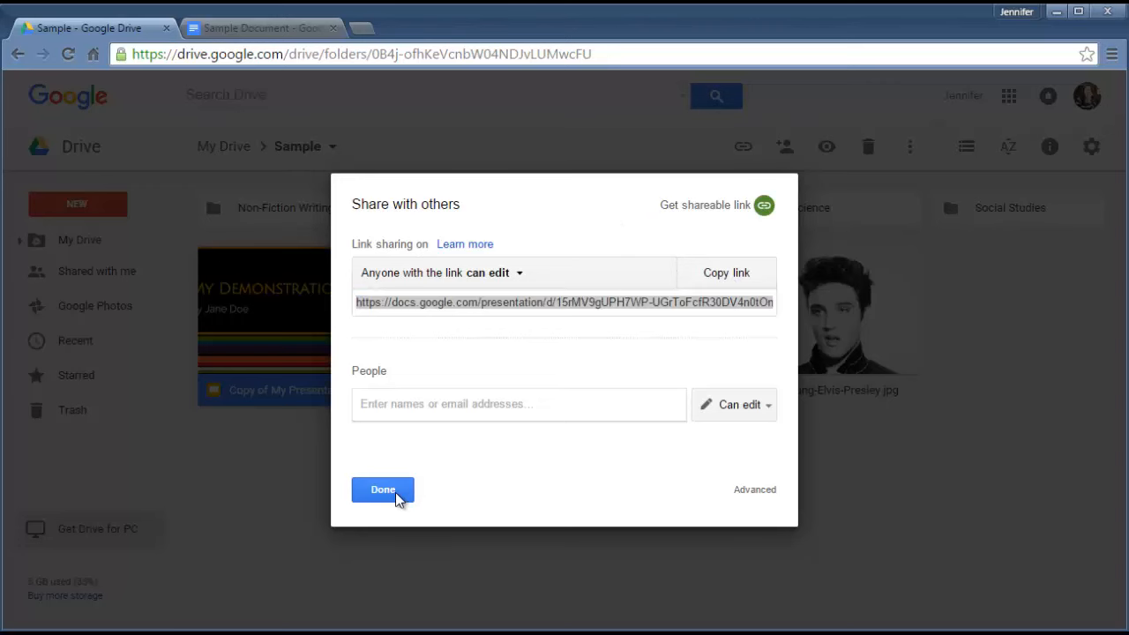
# Send a Gmail message reading "Here's the link:" with the pasted presentation link.
pyautogui.click(381, 489)
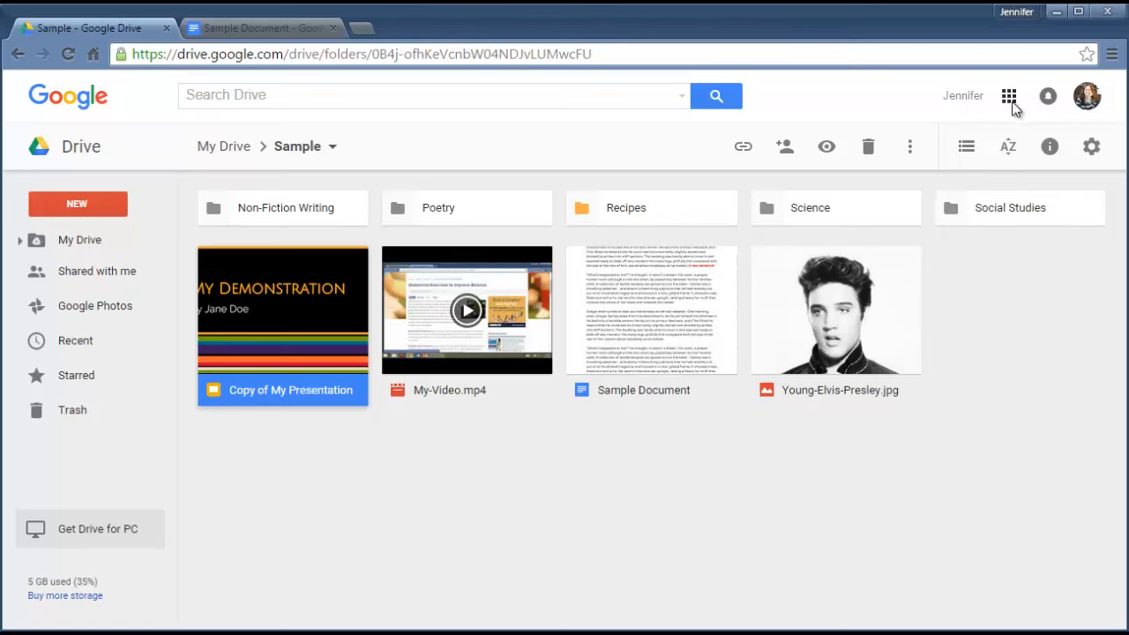
pyautogui.moveTo(1009, 96)
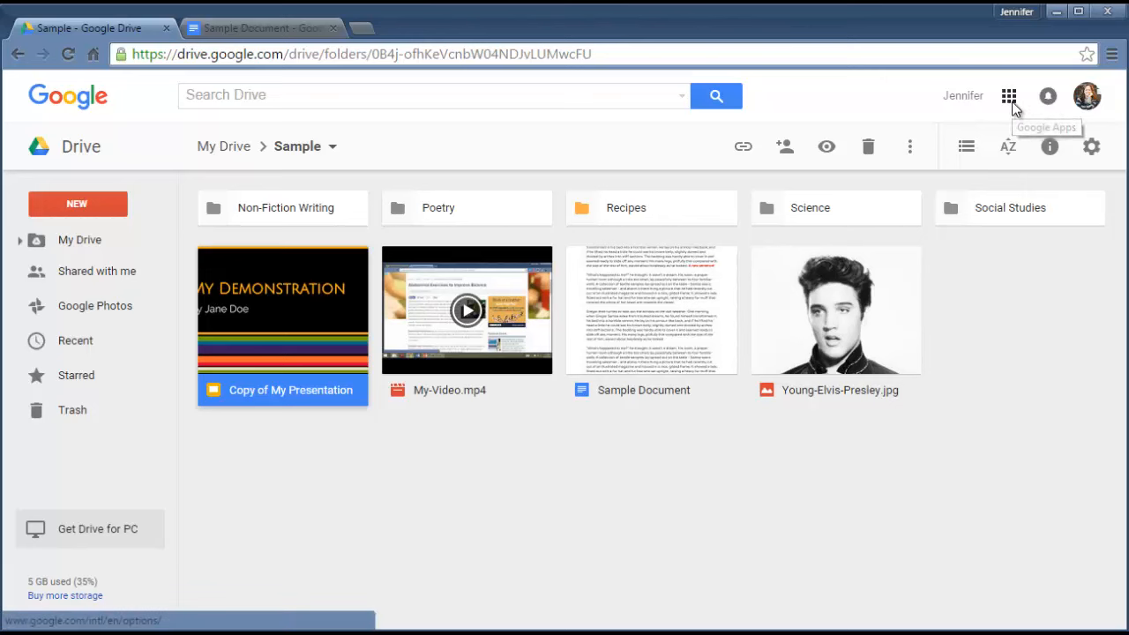
pyautogui.click(1009, 95)
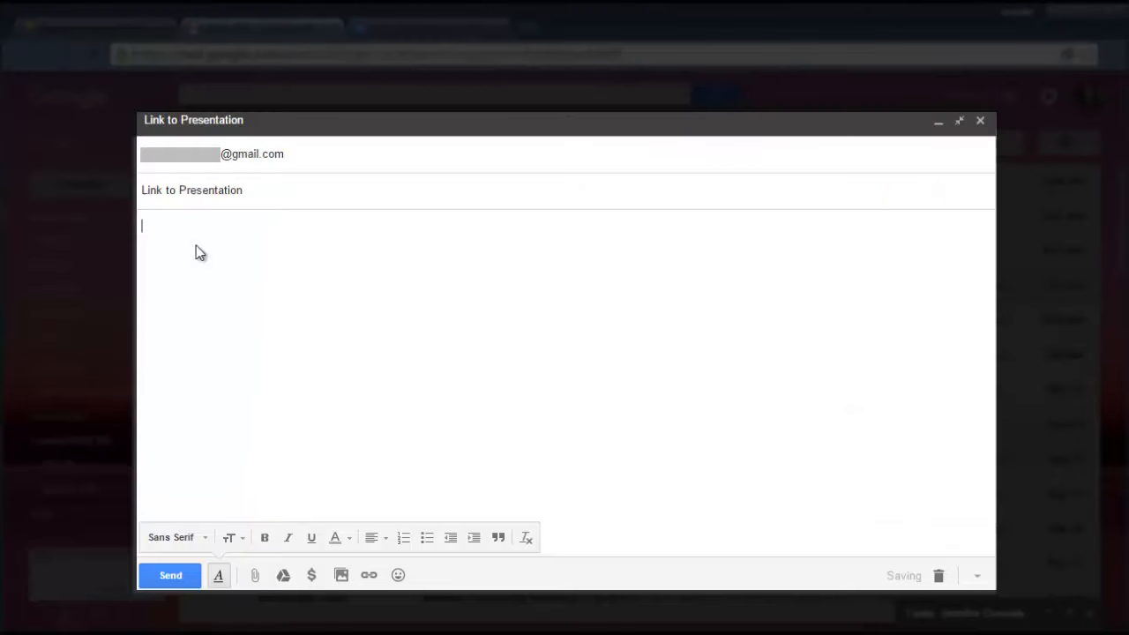
pyautogui.write("Here's the link:")
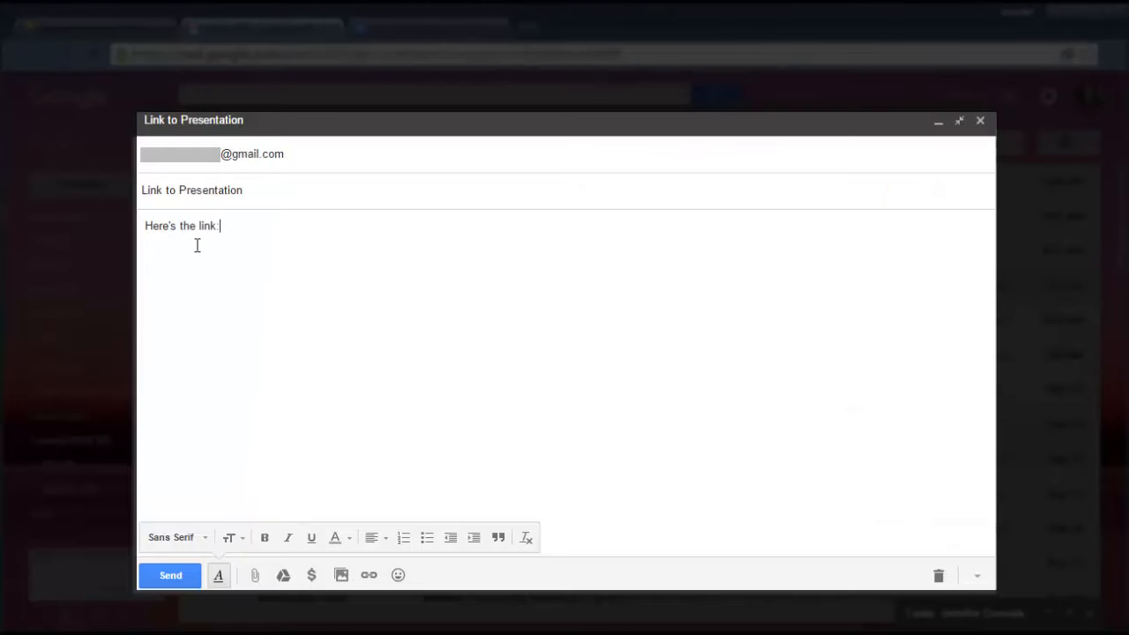
pyautogui.rightClick(176, 240)
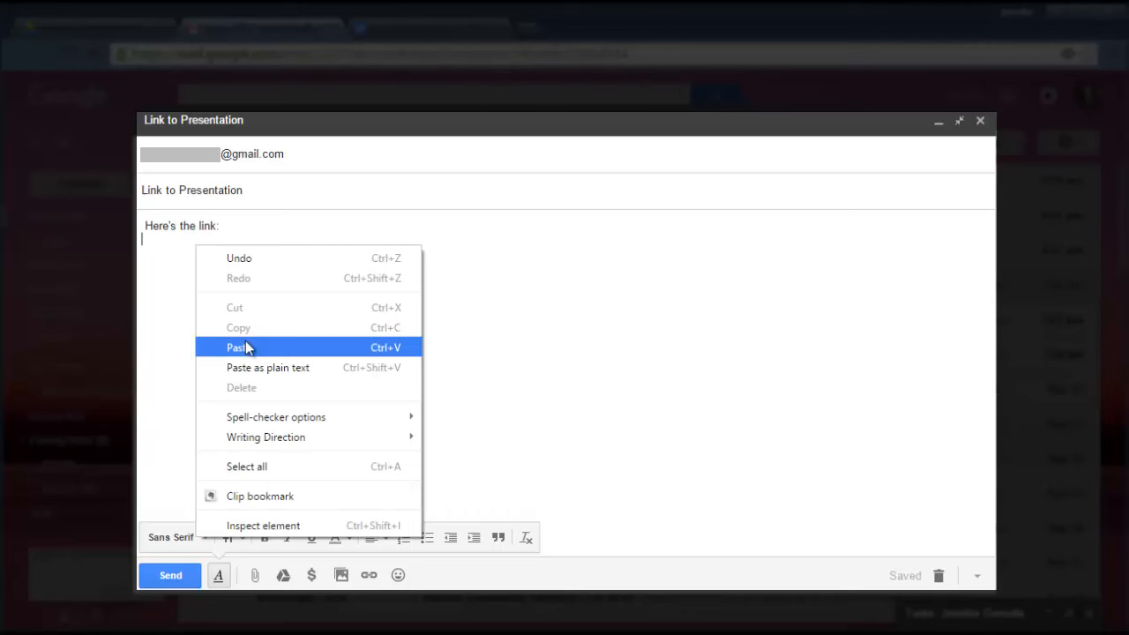
pyautogui.click(237, 347)
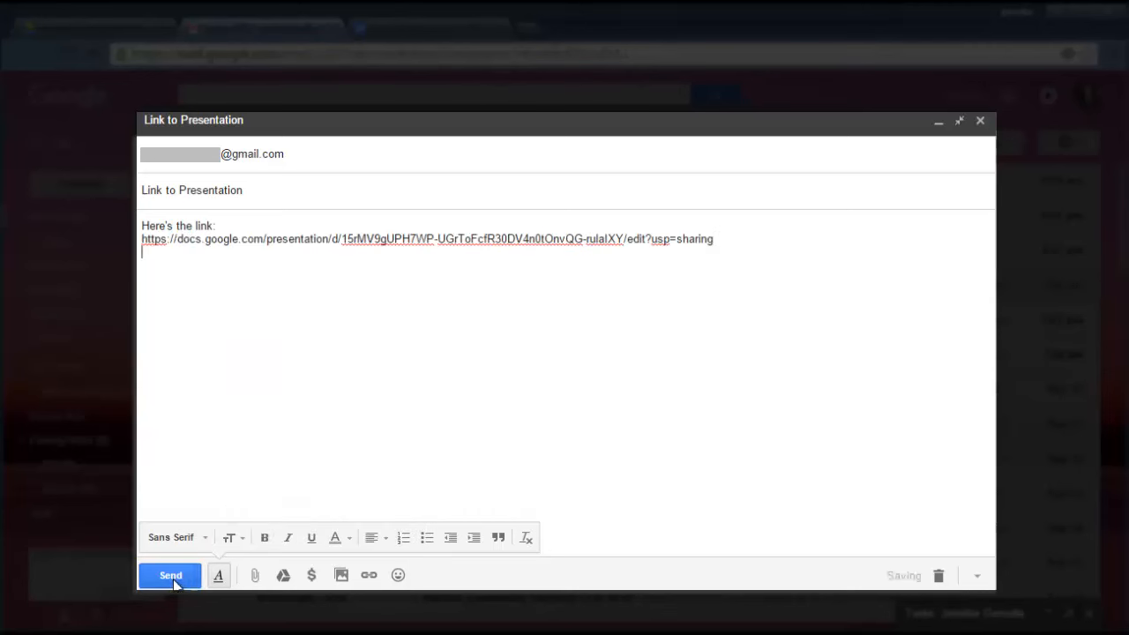
pyautogui.click(169, 575)
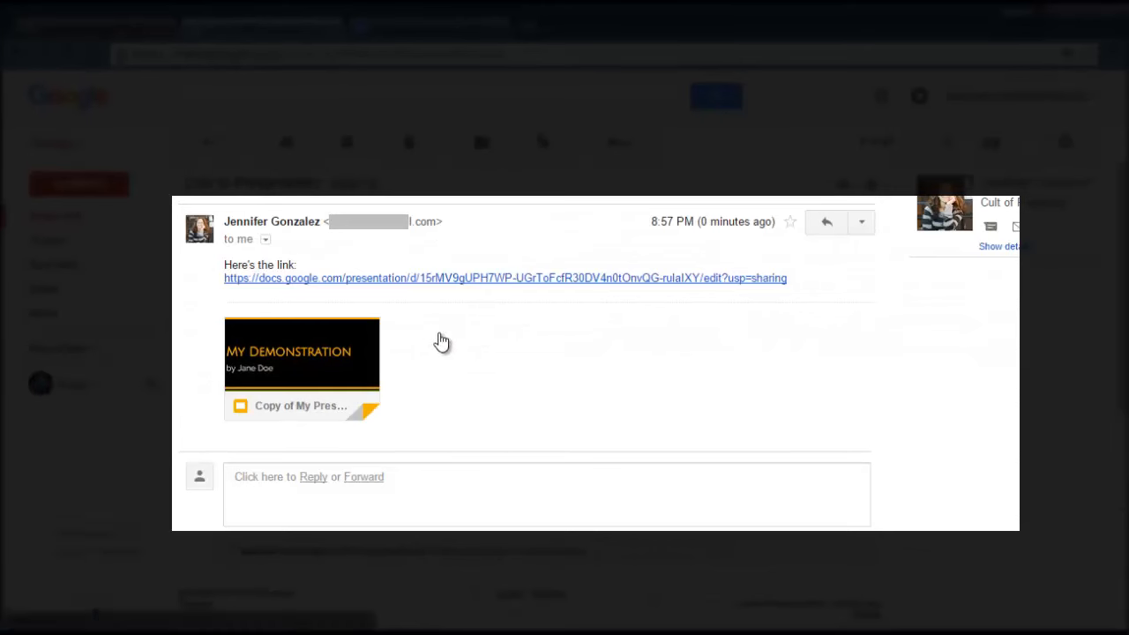
pyautogui.moveTo(385, 352)
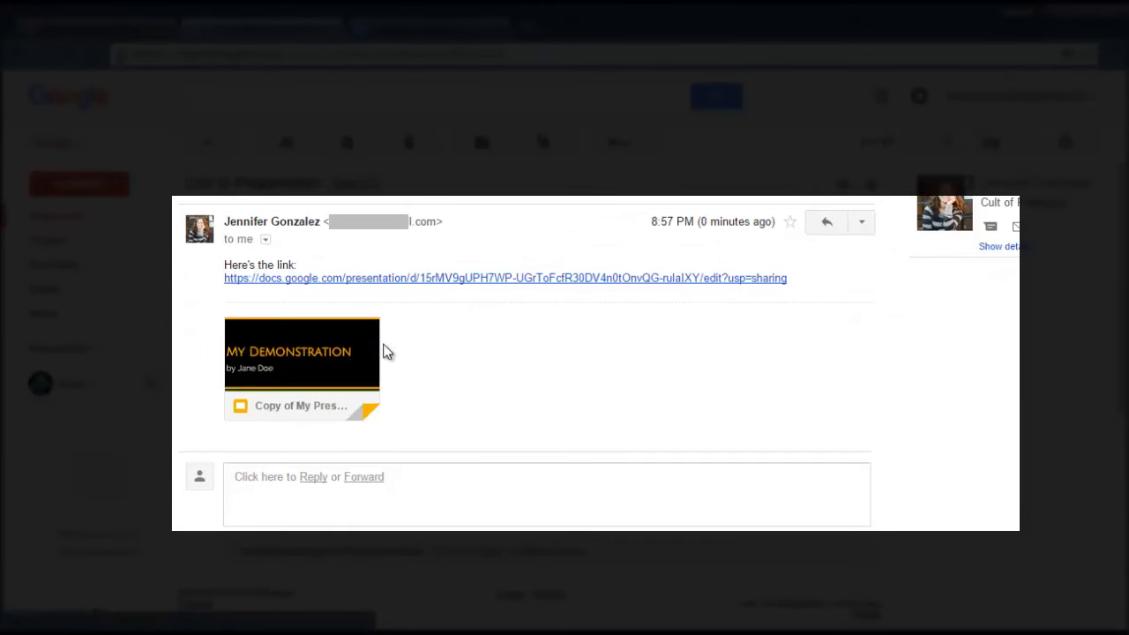
pyautogui.moveTo(437, 289)
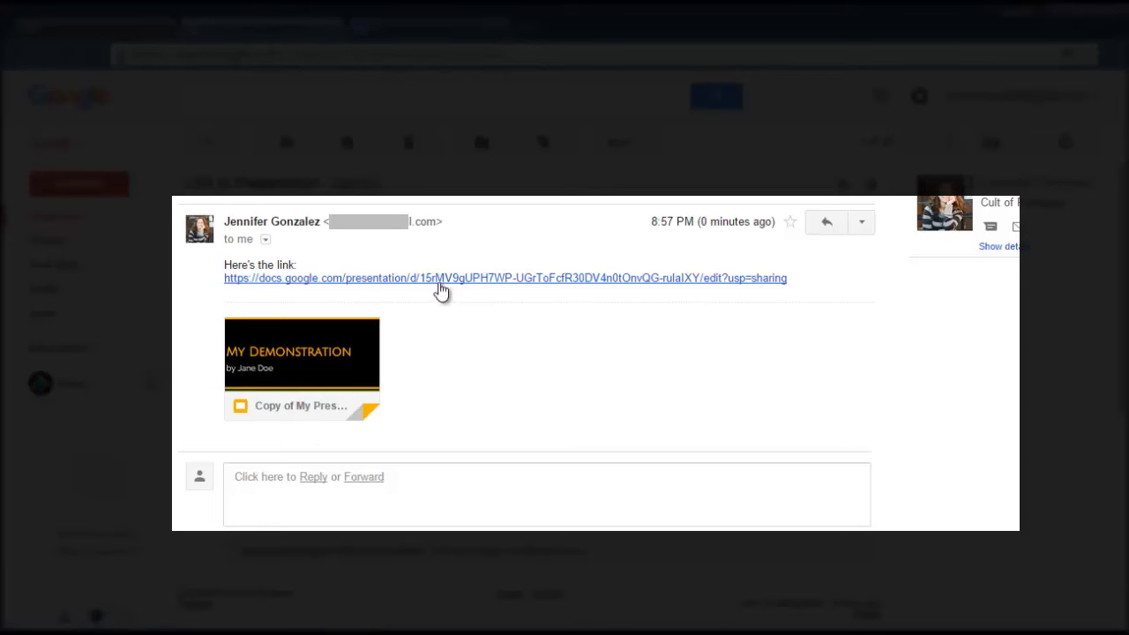
pyautogui.moveTo(448, 288)
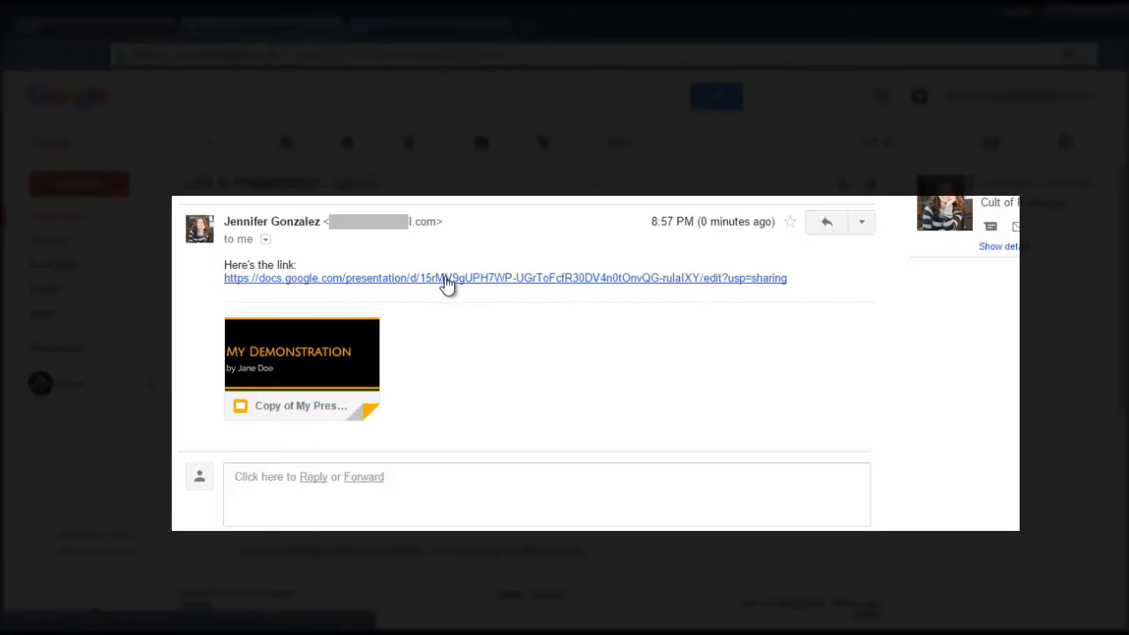
# Follow the emailed link to bring up Copy of My Presentation in Slides.
pyautogui.click(448, 279)
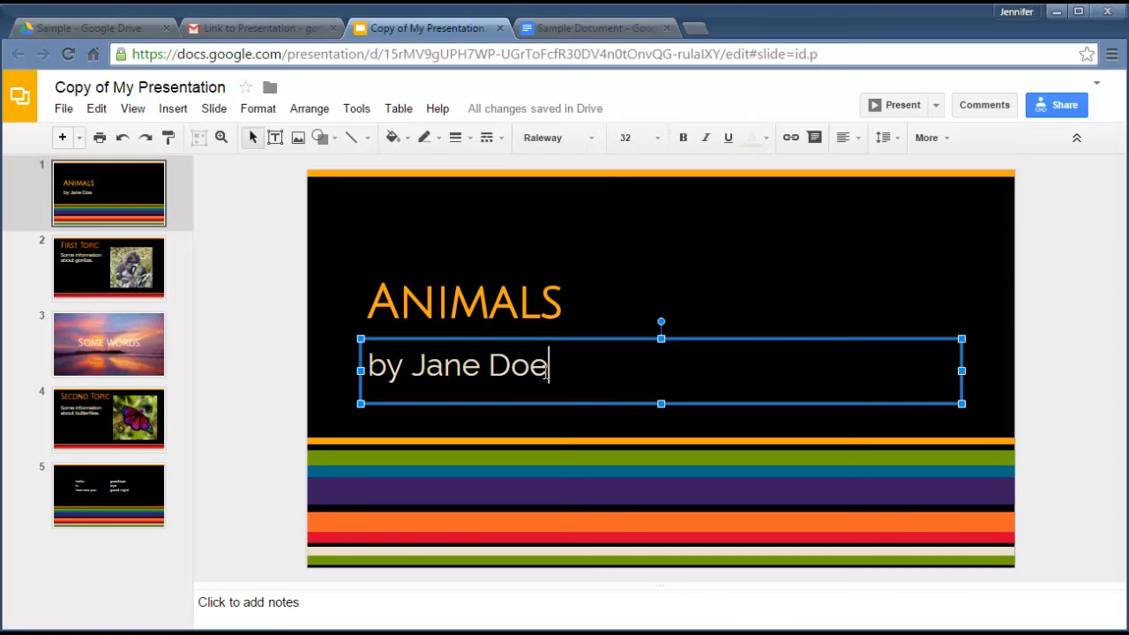
# Add "and Danny Doe" to the subtitle and comment "I thought this was a better" on ANIMALS.
pyautogui.write('and Danny Doe')
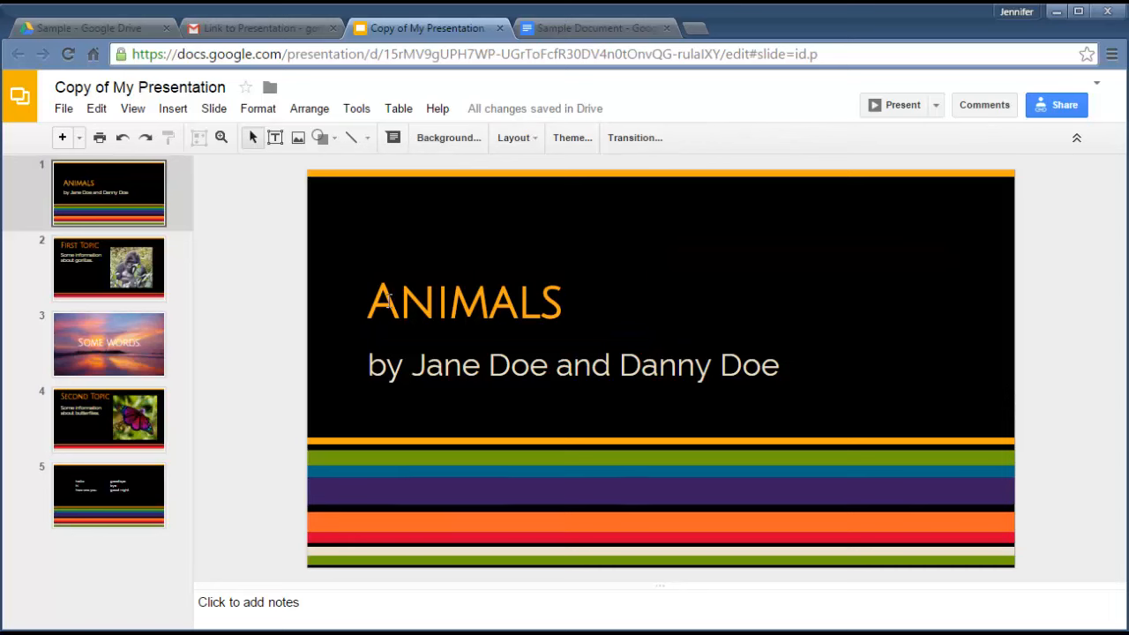
pyautogui.doubleClick(462, 301)
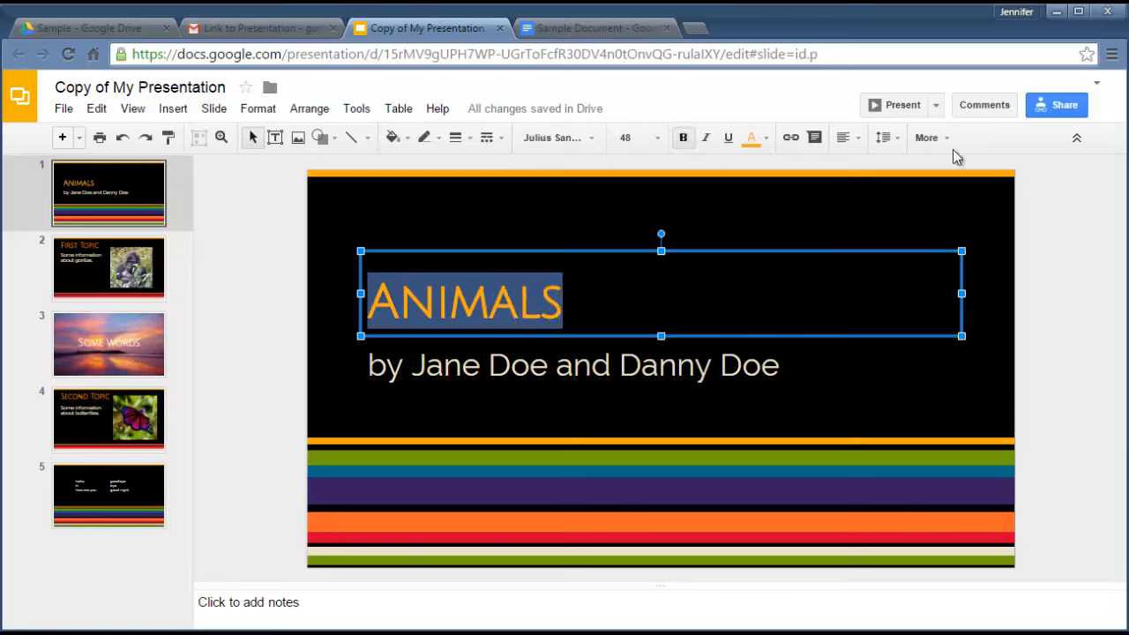
pyautogui.click(984, 106)
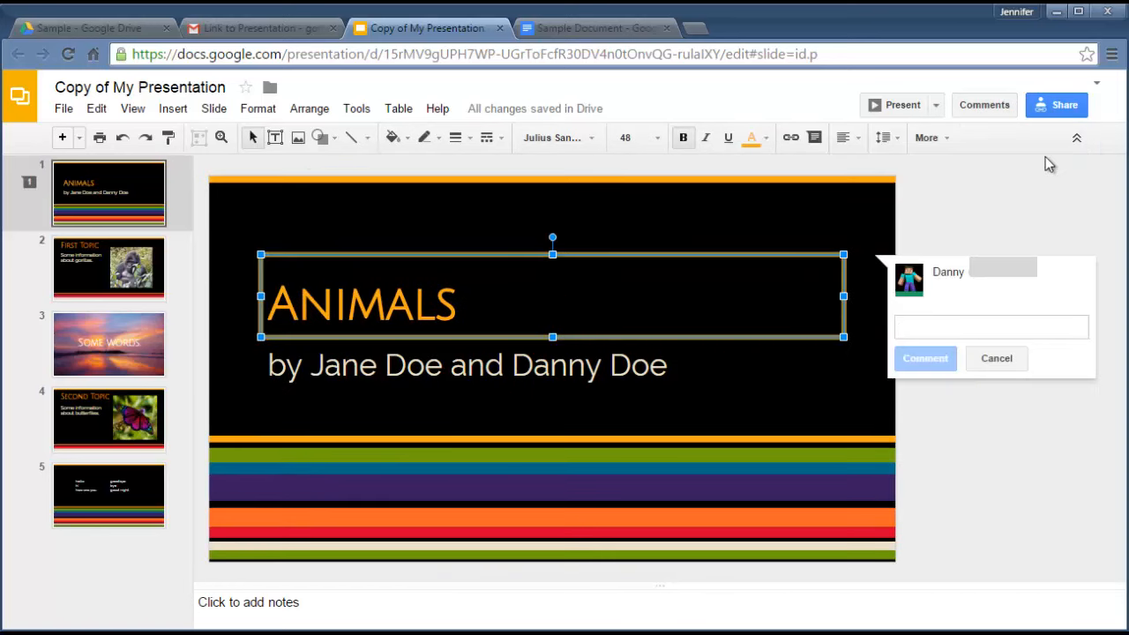
pyautogui.write('I thought this was a better')
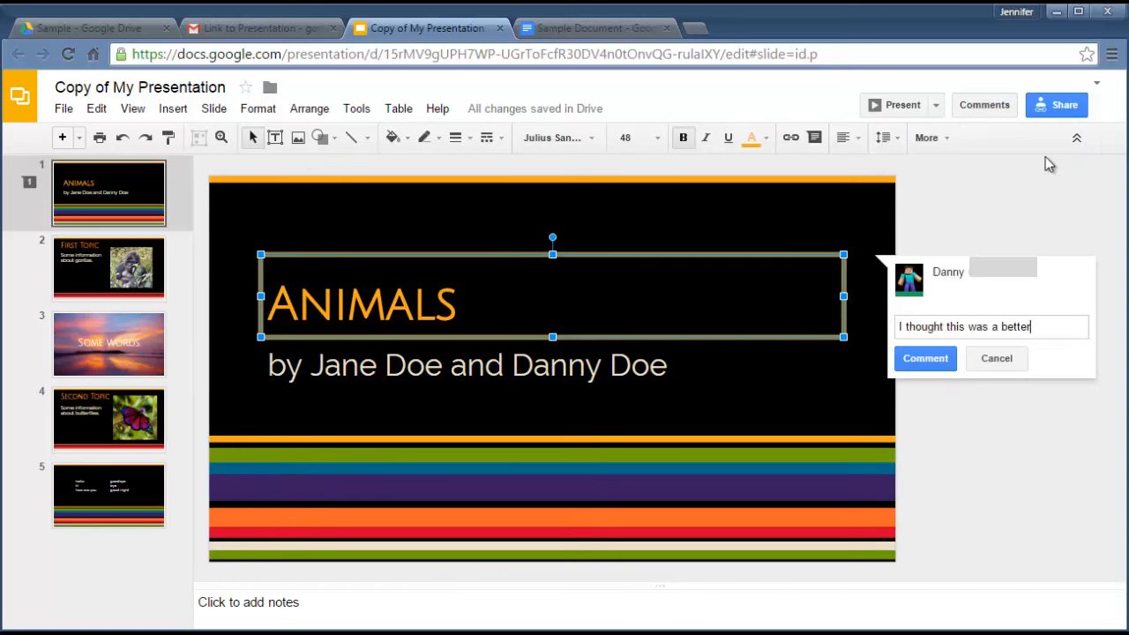
pyautogui.click(924, 358)
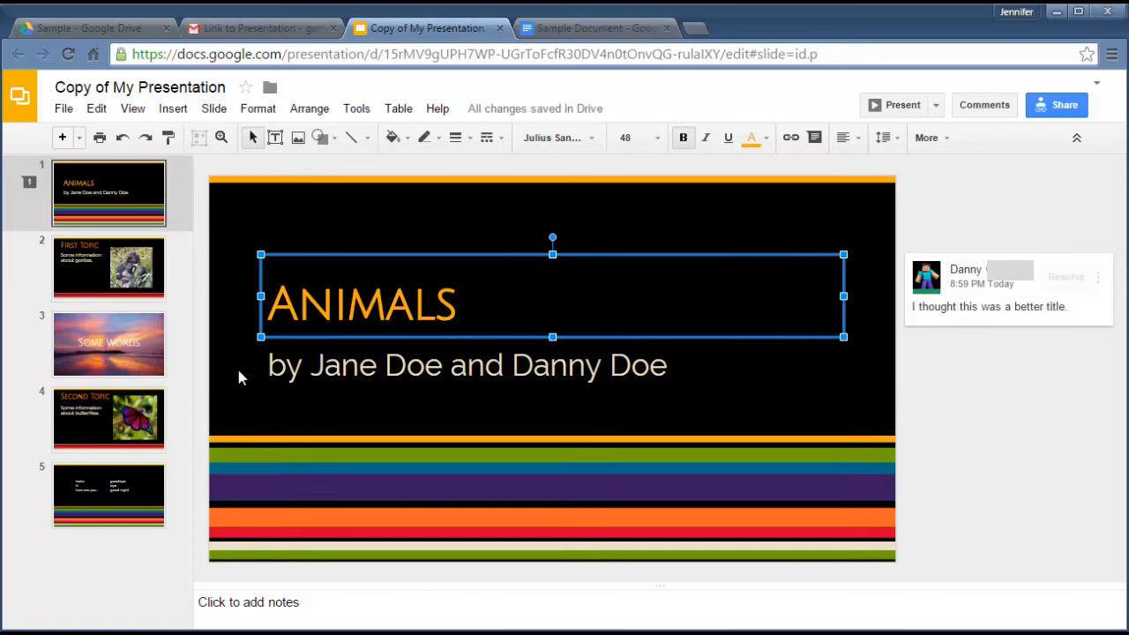
# Comment on slide 4's butterfly photo asking for an orange butterfly that matches better.
pyautogui.click(109, 420)
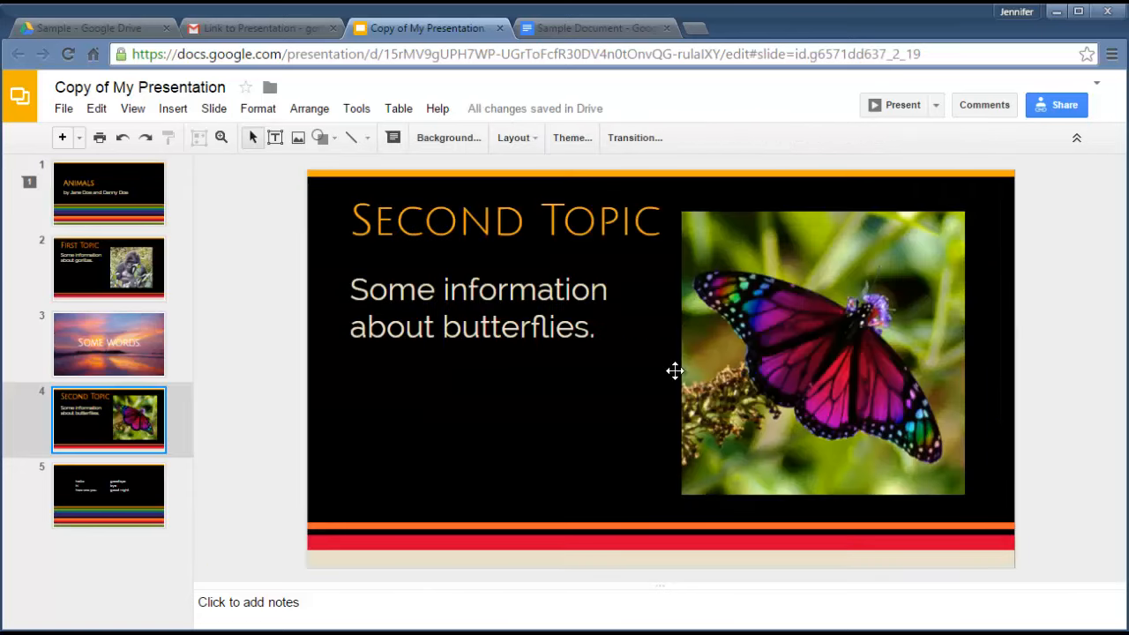
pyautogui.click(822, 353)
pyautogui.write('Can we find')
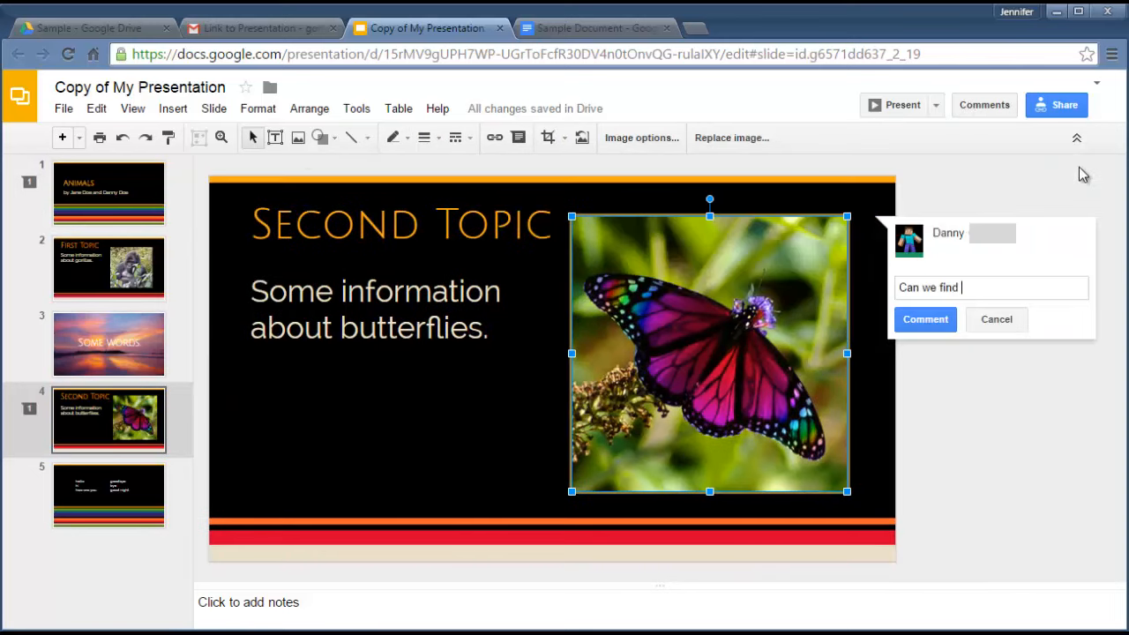
pyautogui.click(925, 319)
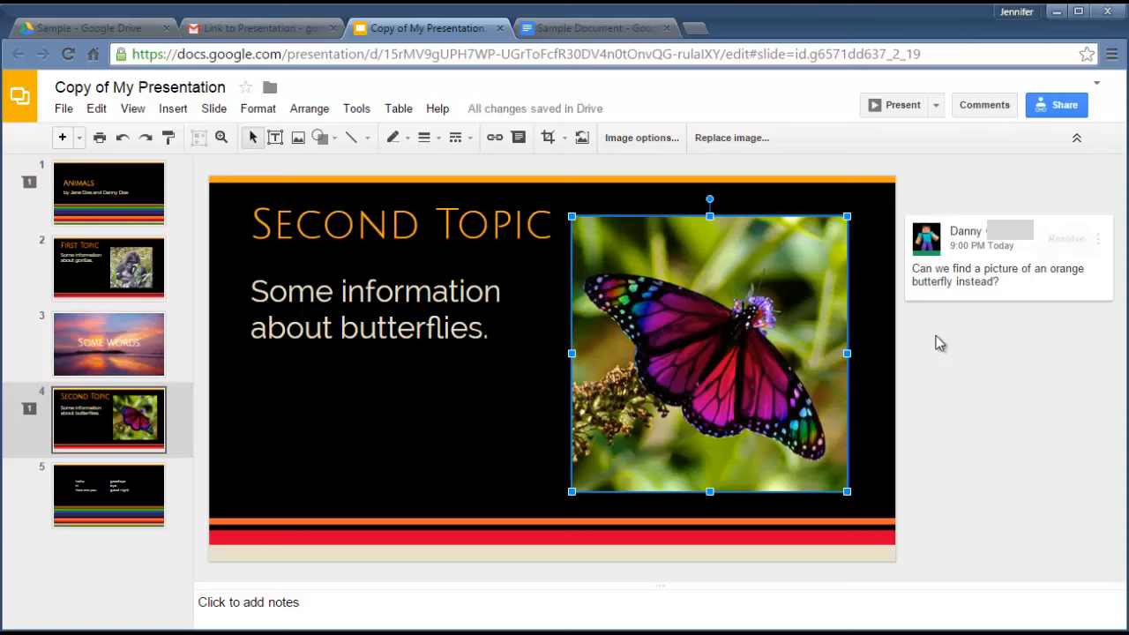
pyautogui.moveTo(1085, 256)
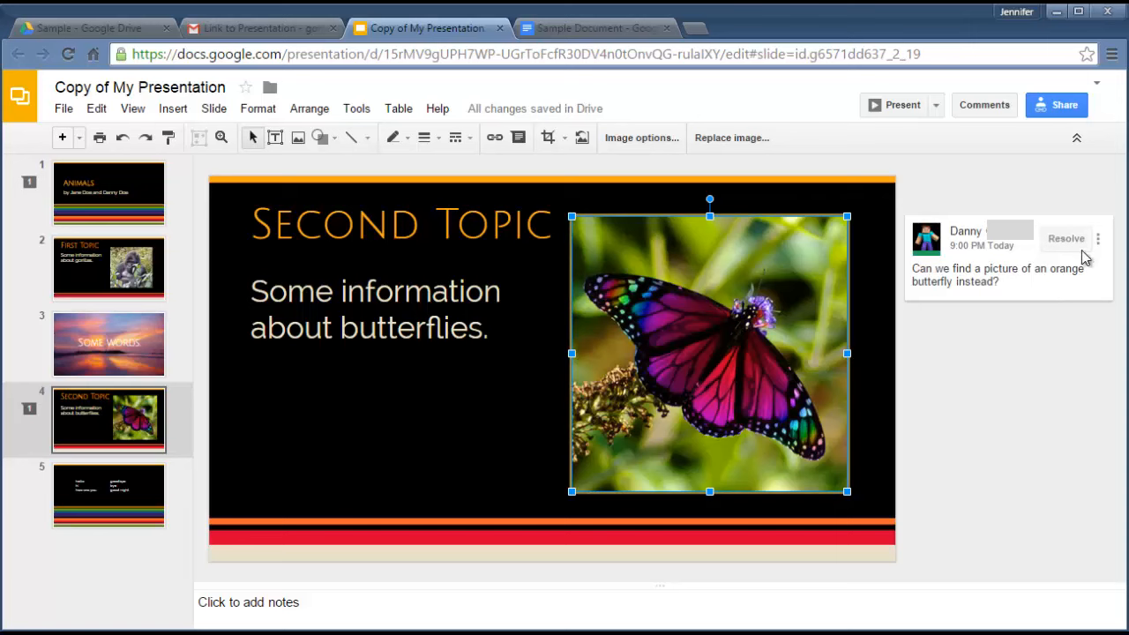
pyautogui.moveTo(1108, 240)
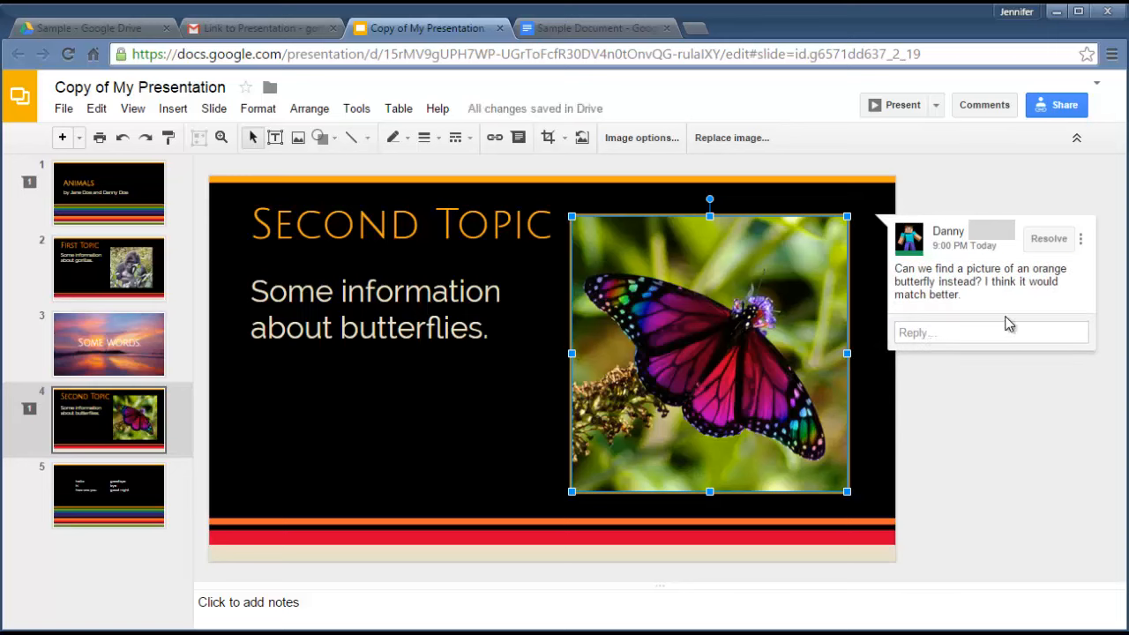
pyautogui.click(1082, 238)
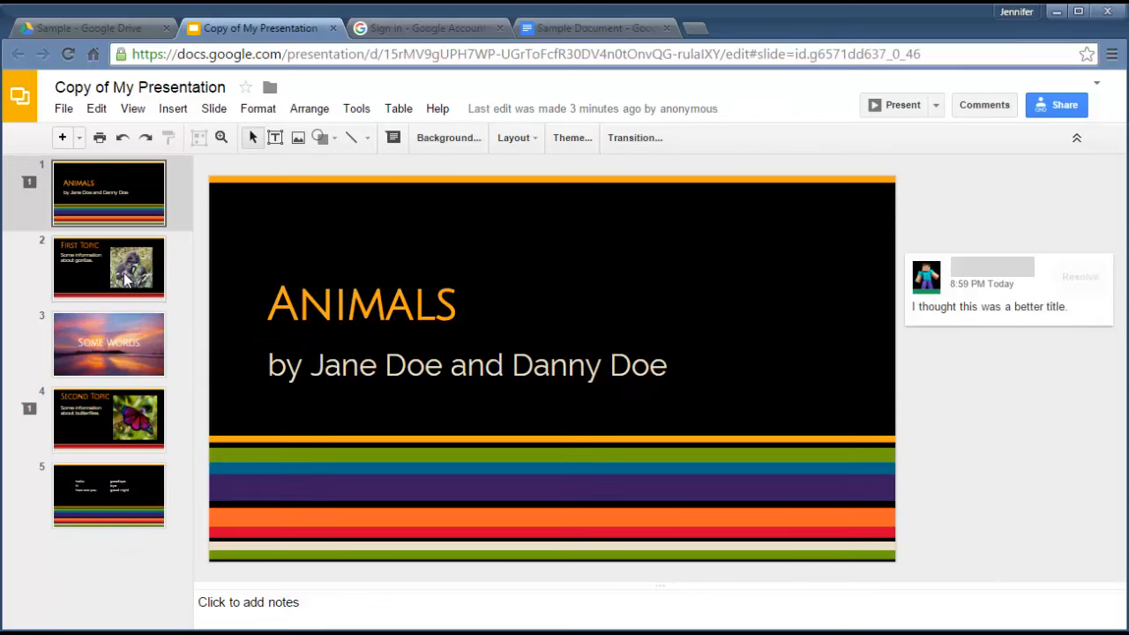
# Return to the title slide and resolve the comment on ANIMALS.
pyautogui.click(109, 344)
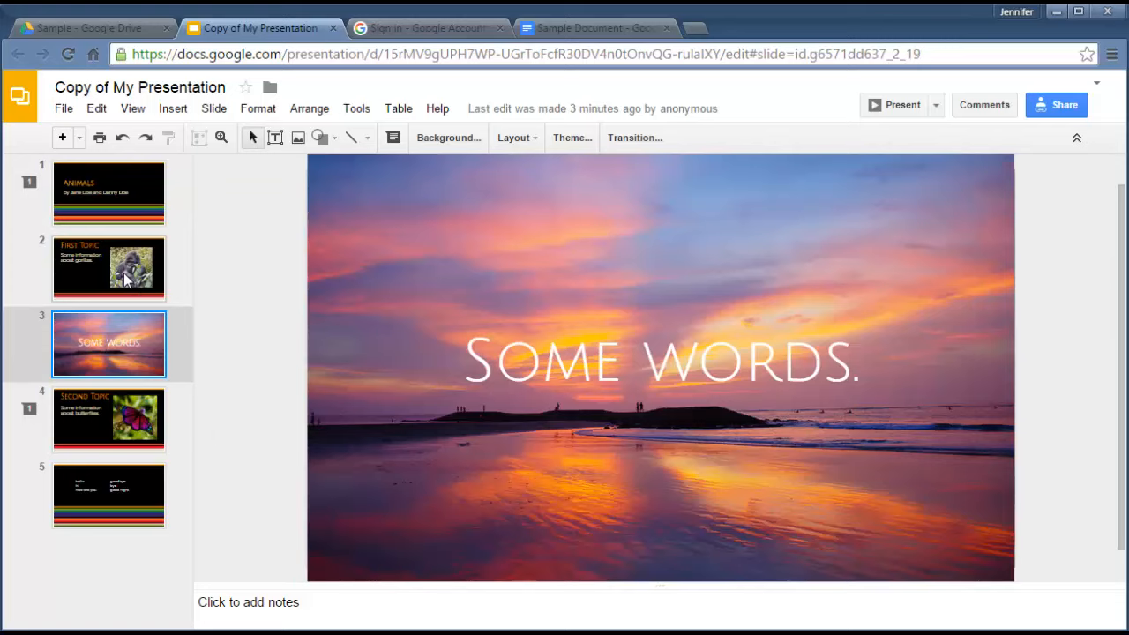
pyautogui.click(109, 420)
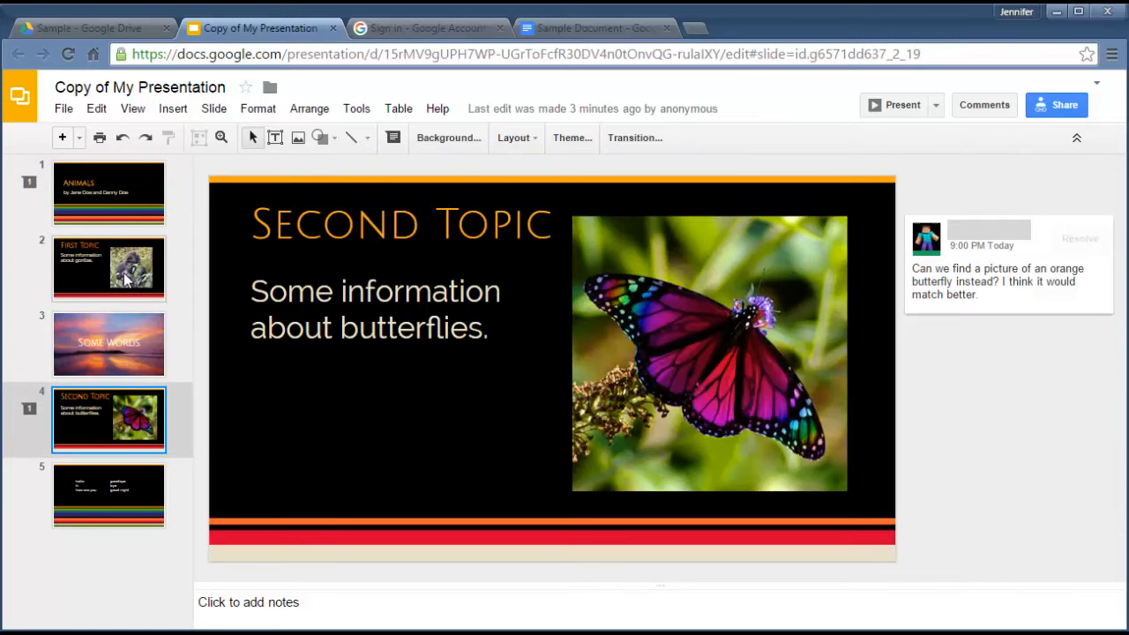
pyautogui.click(110, 192)
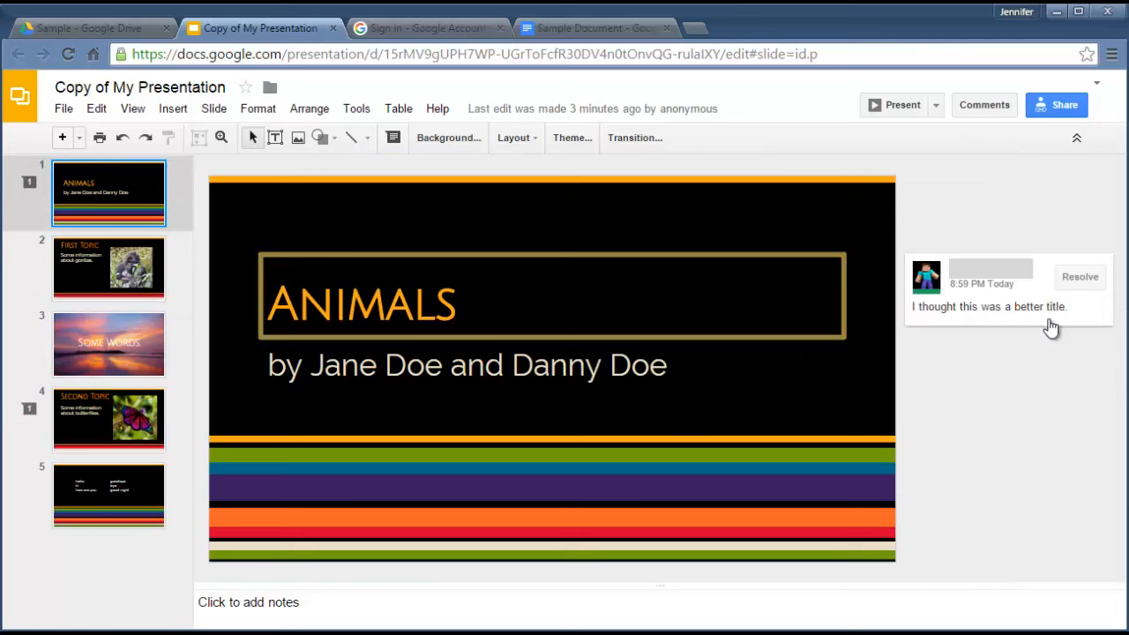
pyautogui.click(1005, 307)
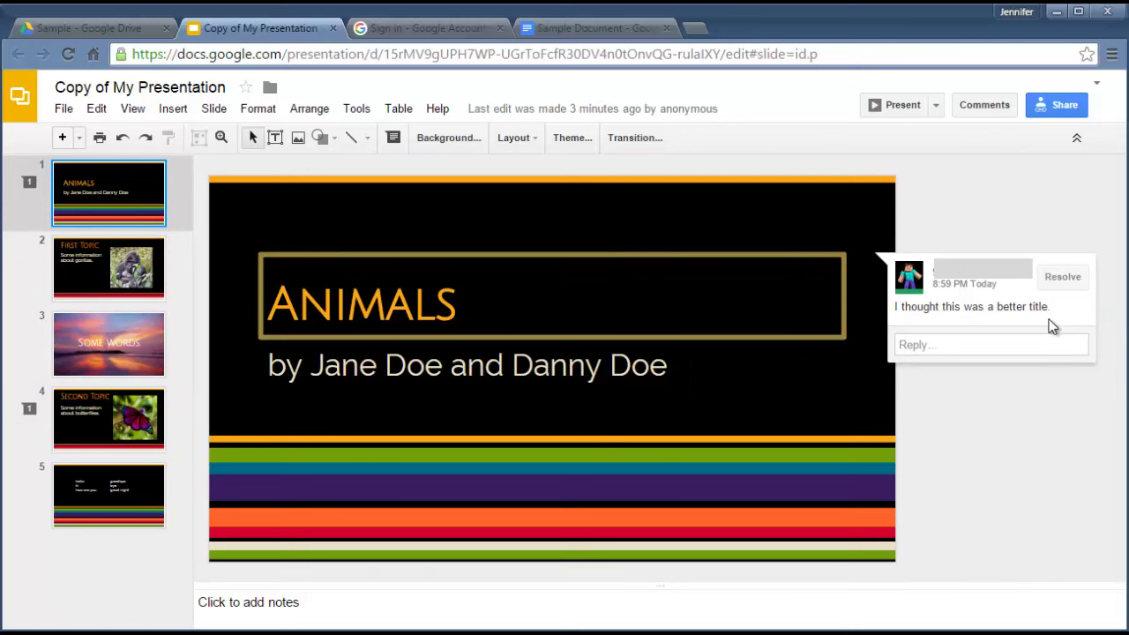
pyautogui.moveTo(1063, 282)
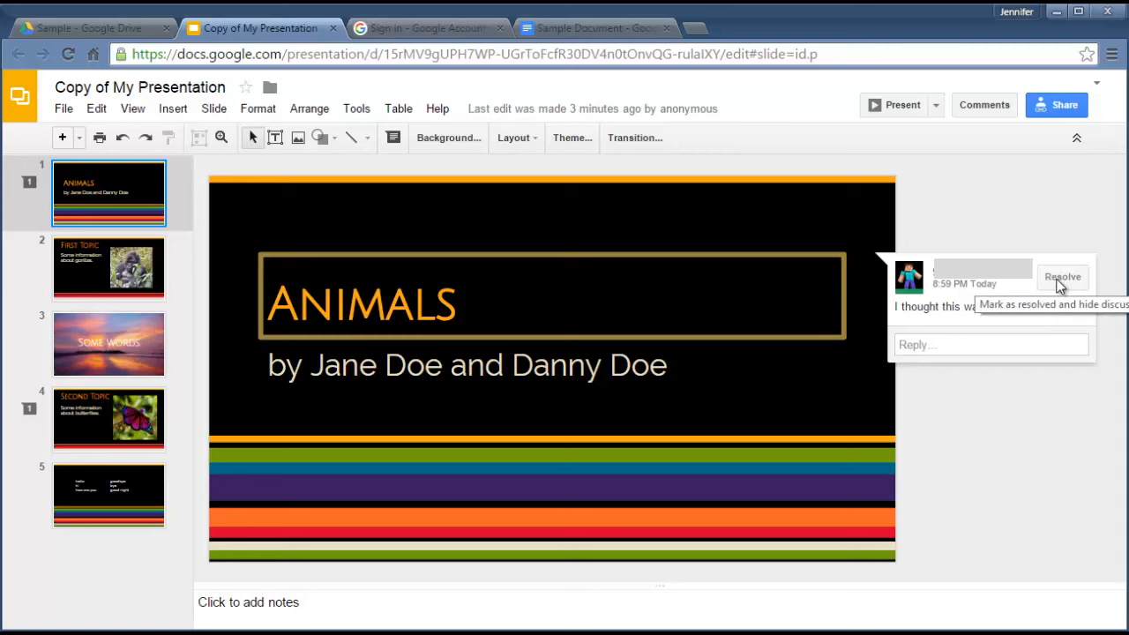
pyautogui.click(1062, 275)
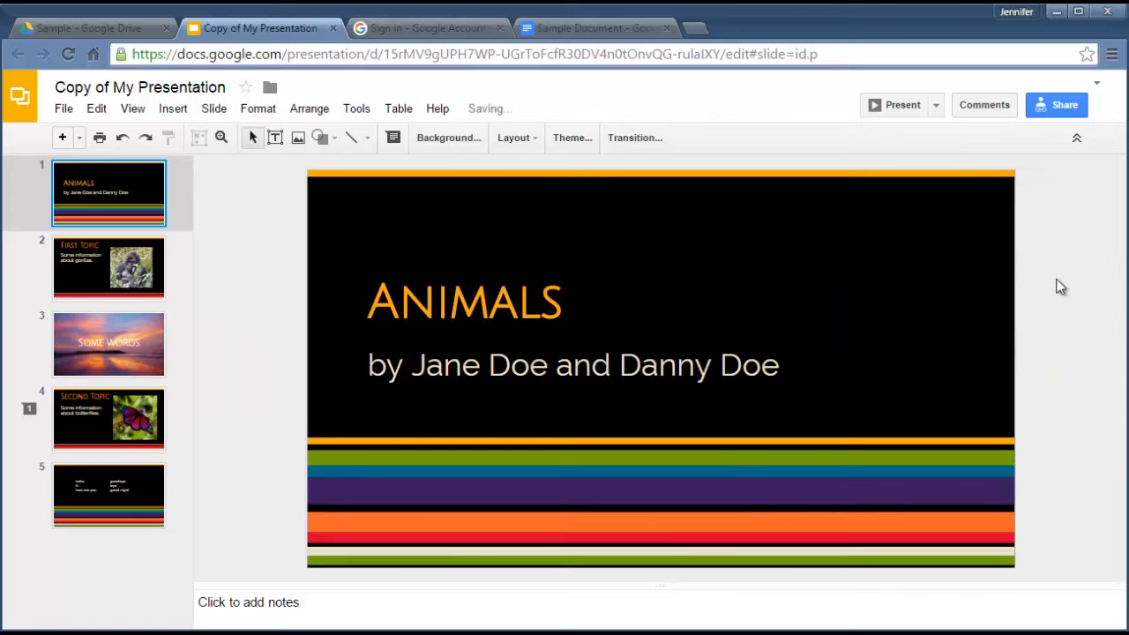
# Reply "Okay, I'll look for something." to the butterfly comment on slide 4.
pyautogui.click(109, 420)
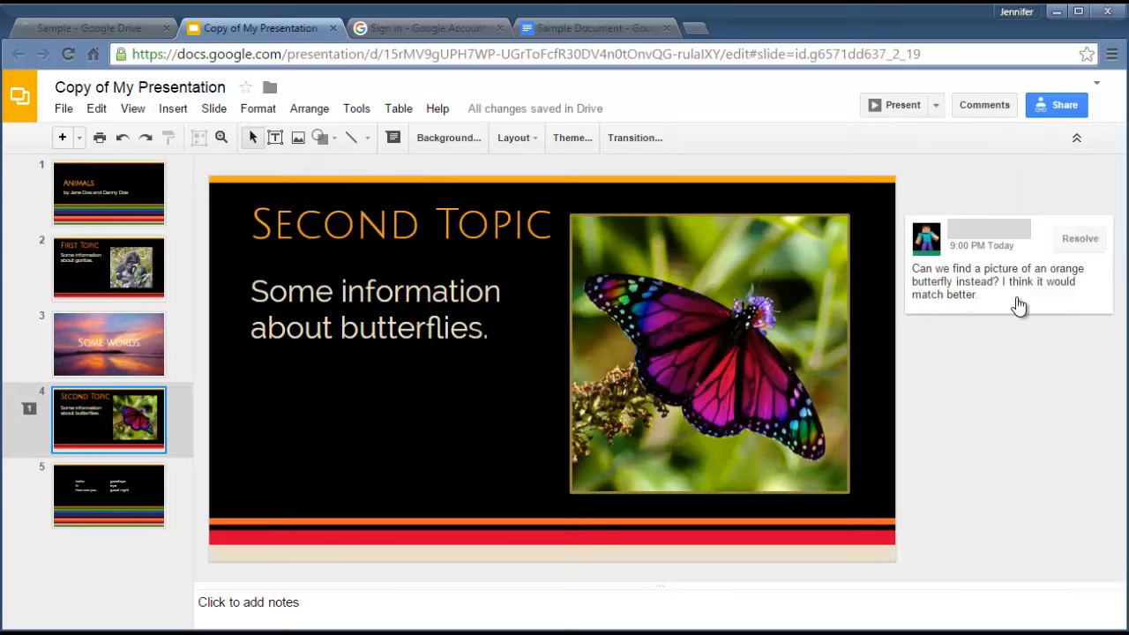
pyautogui.click(1014, 291)
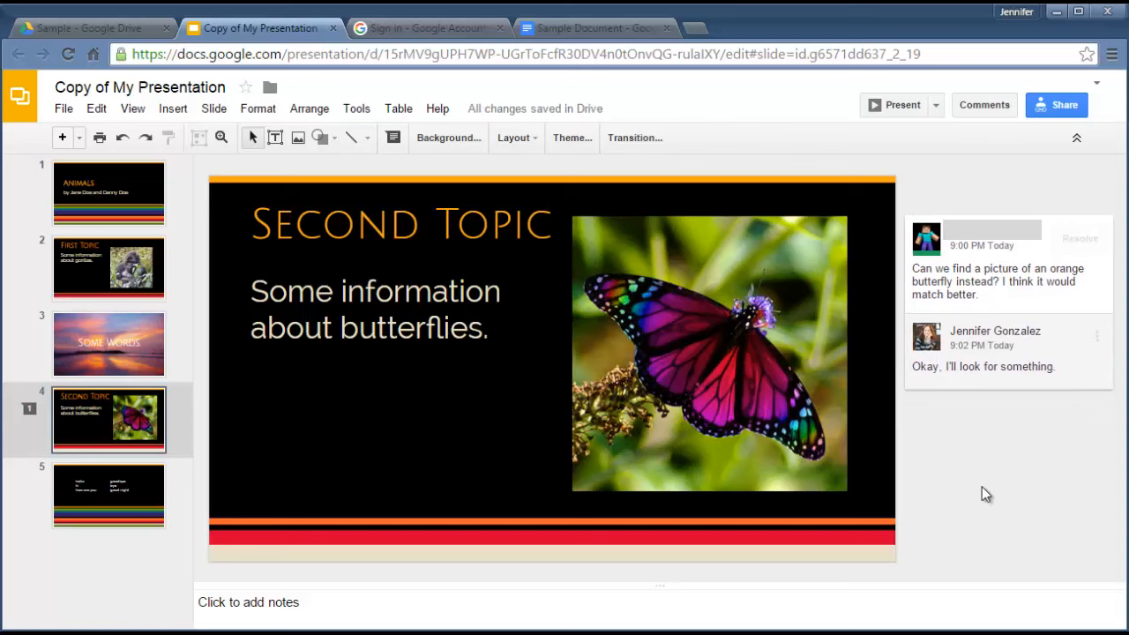
pyautogui.moveTo(1027, 127)
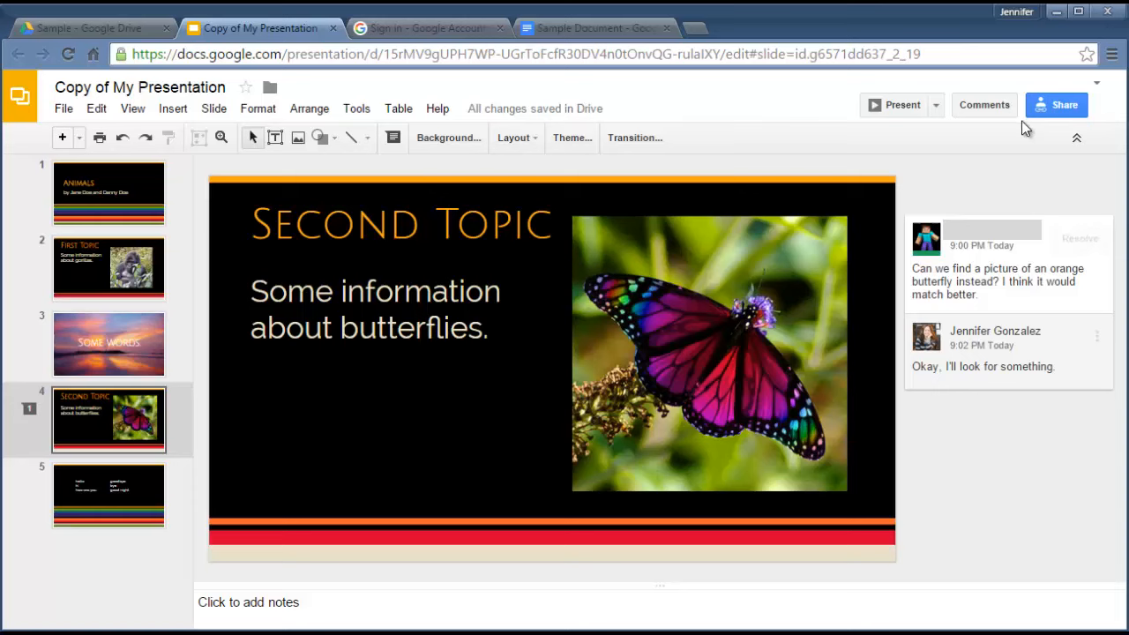
# Review the full comment history, then go to the collaborator's Drive.
pyautogui.click(984, 106)
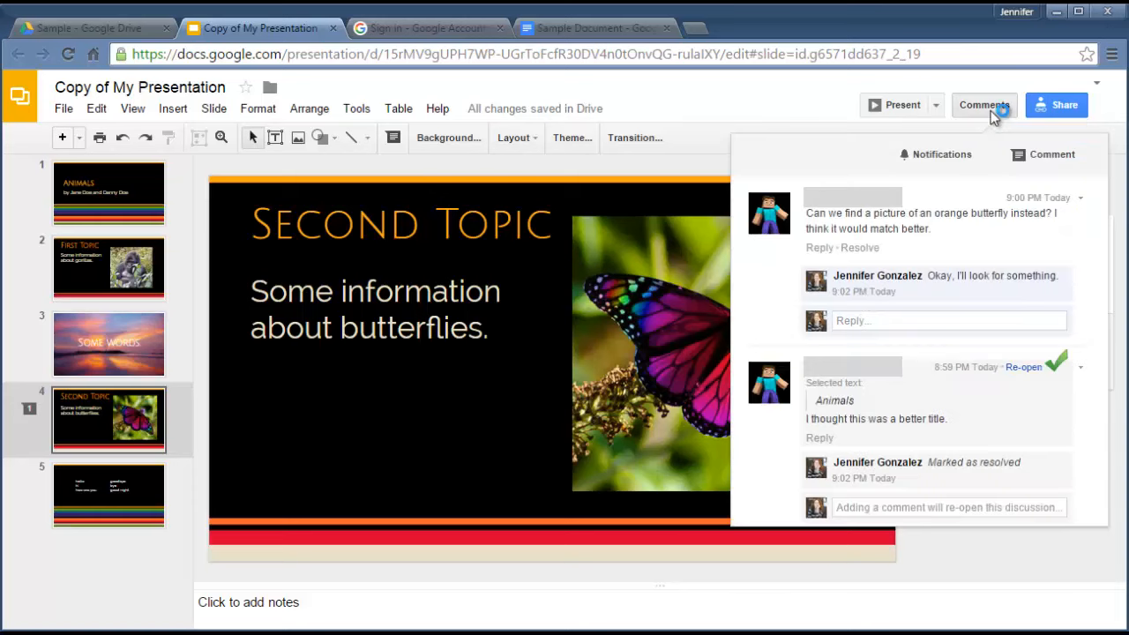
pyautogui.moveTo(872, 276)
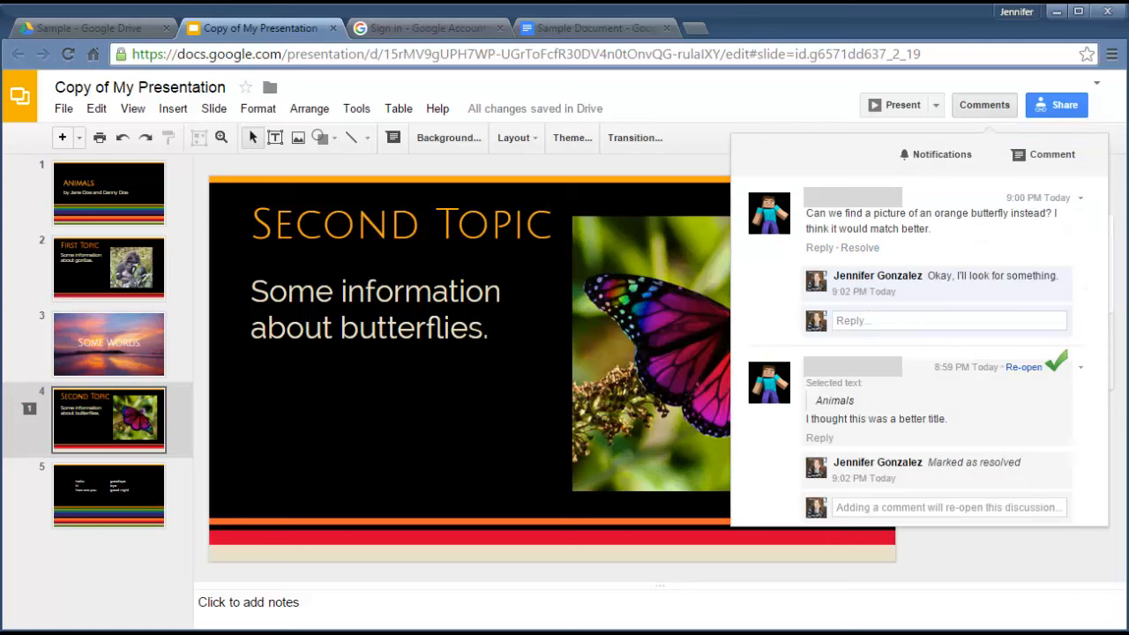
pyautogui.click(88, 26)
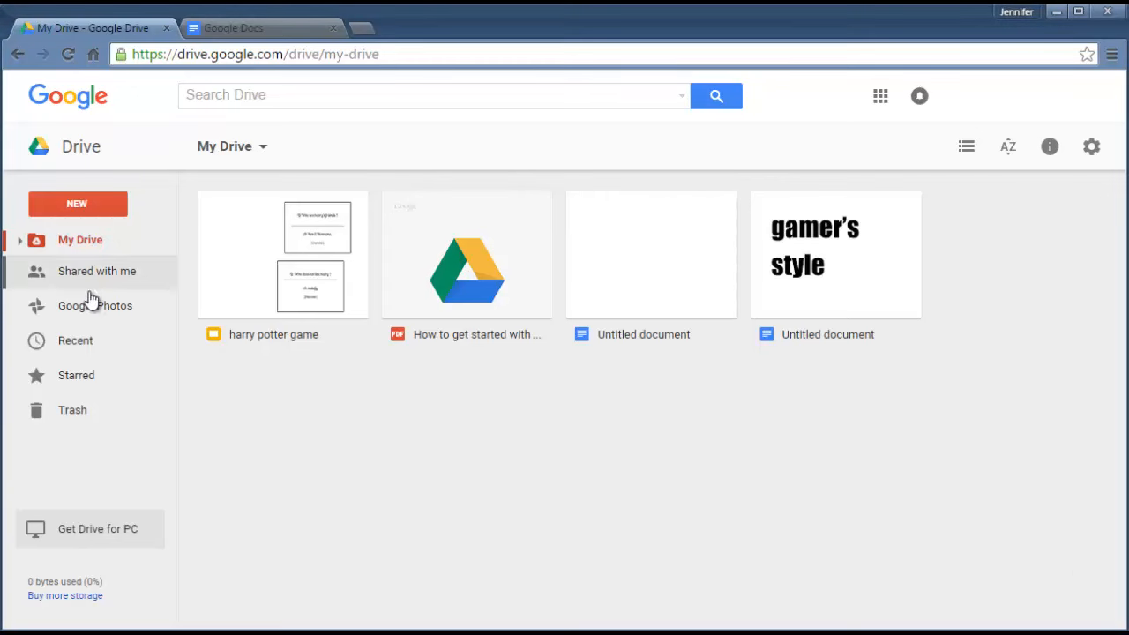
# Add Copy of My Presentation from Recent to the collaborator's My Drive and refresh it.
pyautogui.click(74, 340)
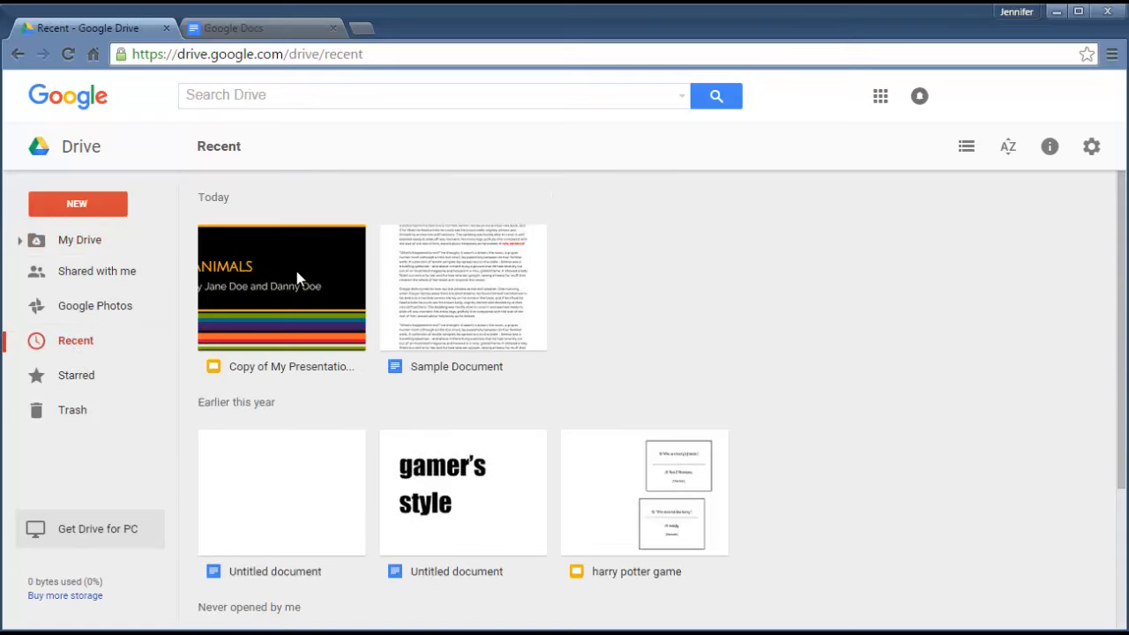
pyautogui.rightClick(299, 275)
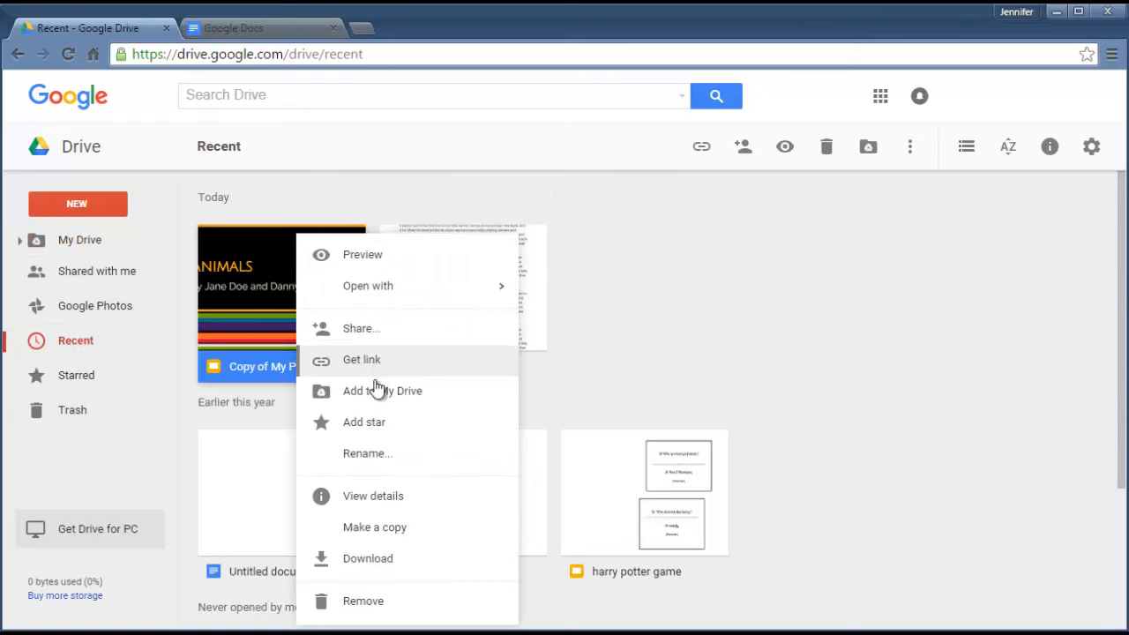
pyautogui.click(381, 392)
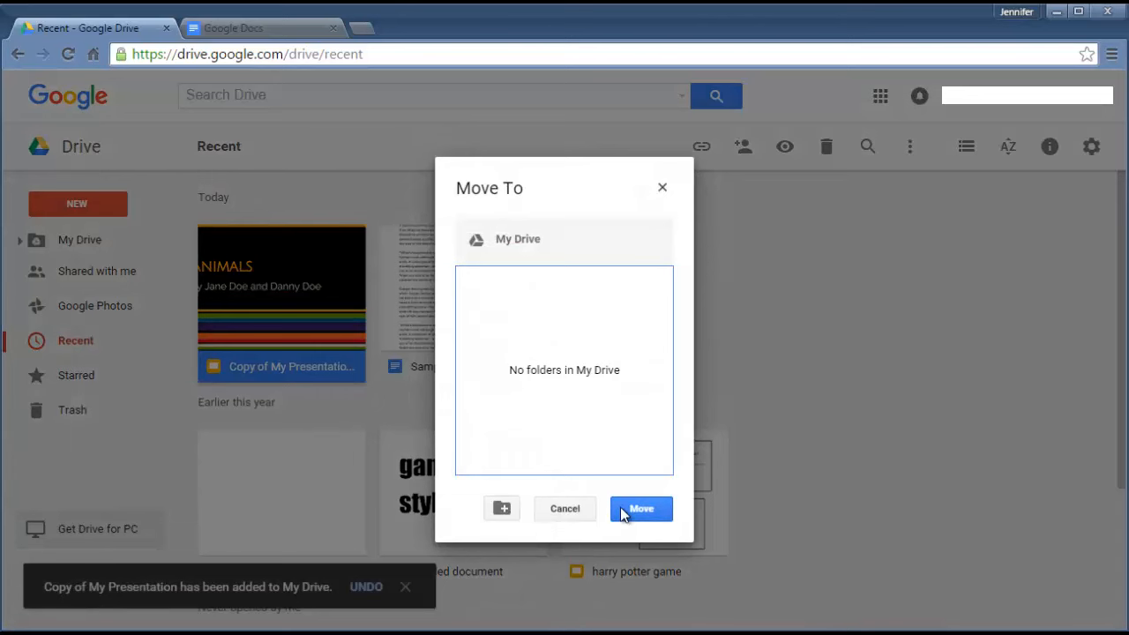
pyautogui.click(641, 508)
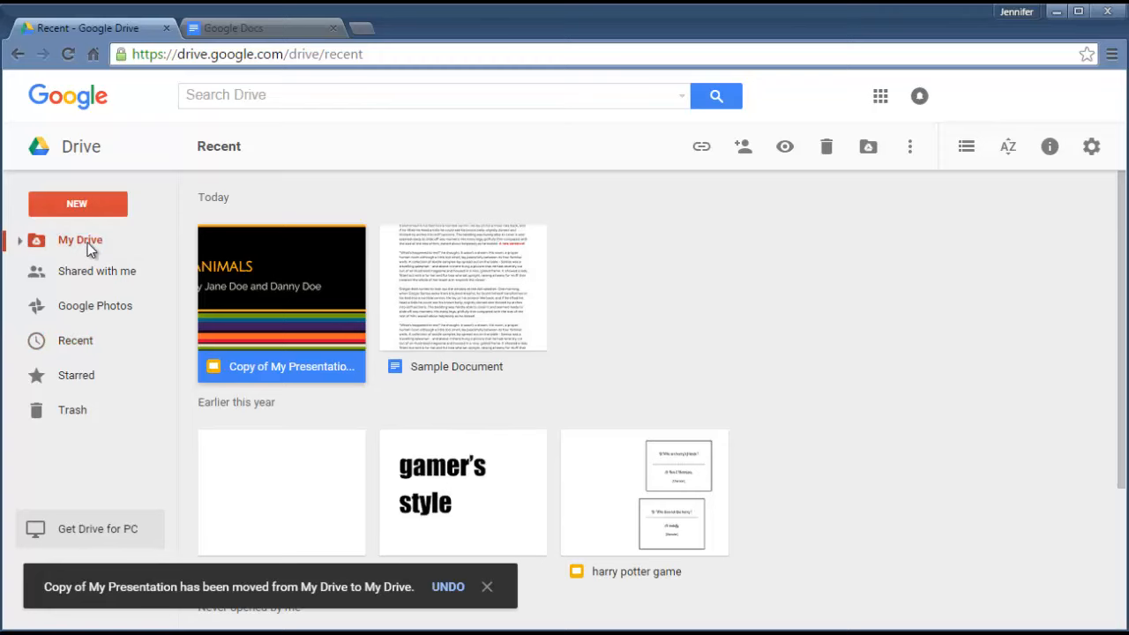
pyautogui.click(82, 240)
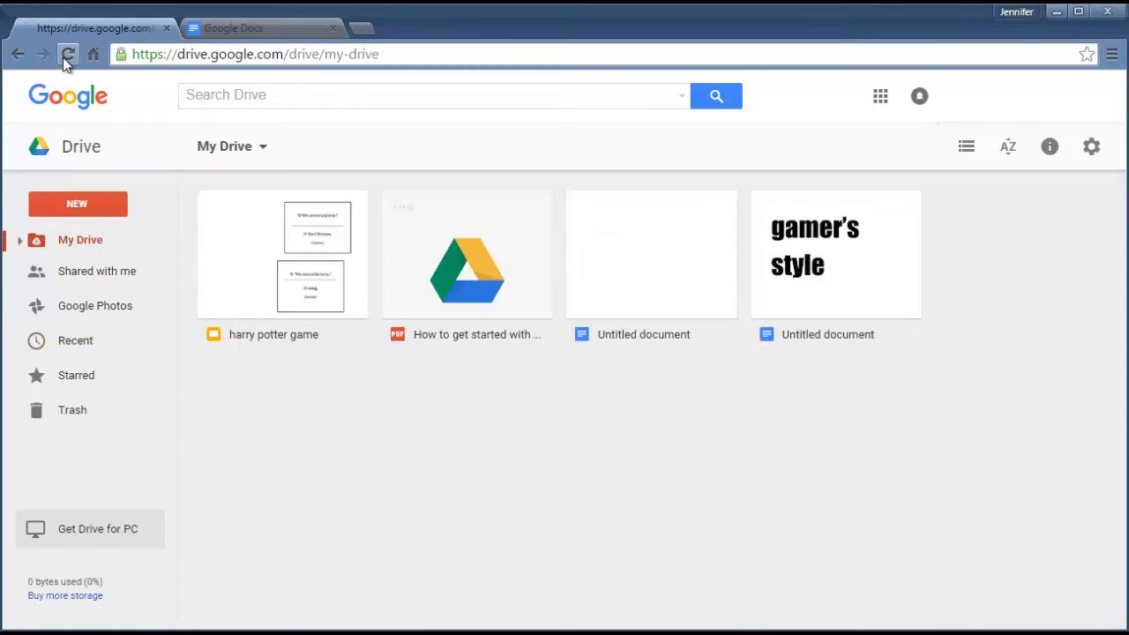
pyautogui.click(67, 54)
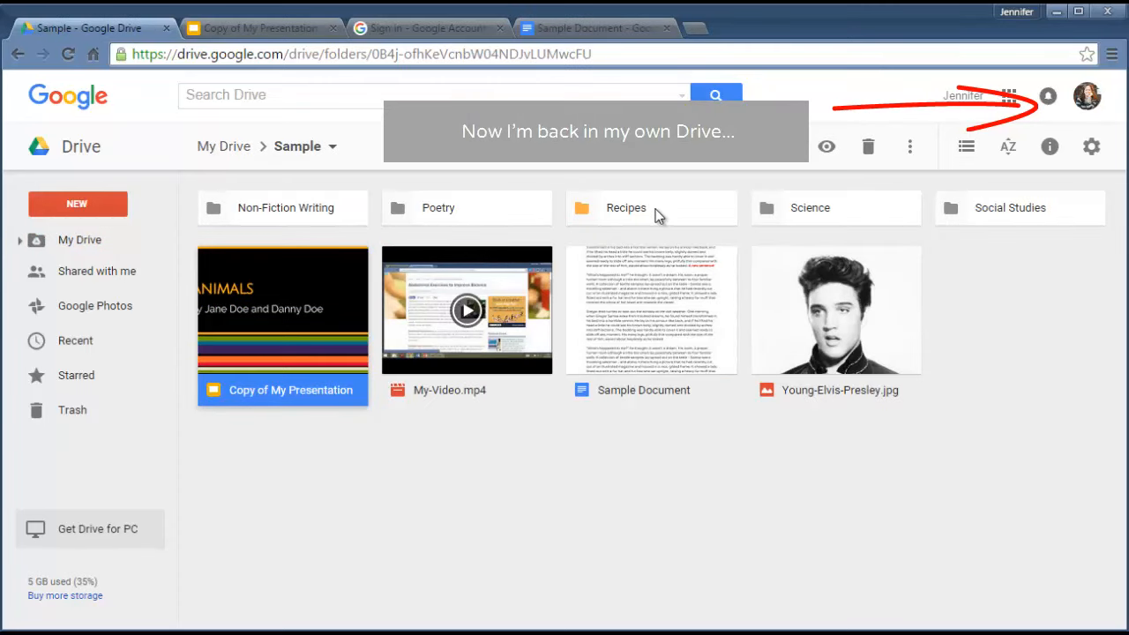
# Go into the empty shared Recipes folder inside Sample.
pyautogui.click(651, 208)
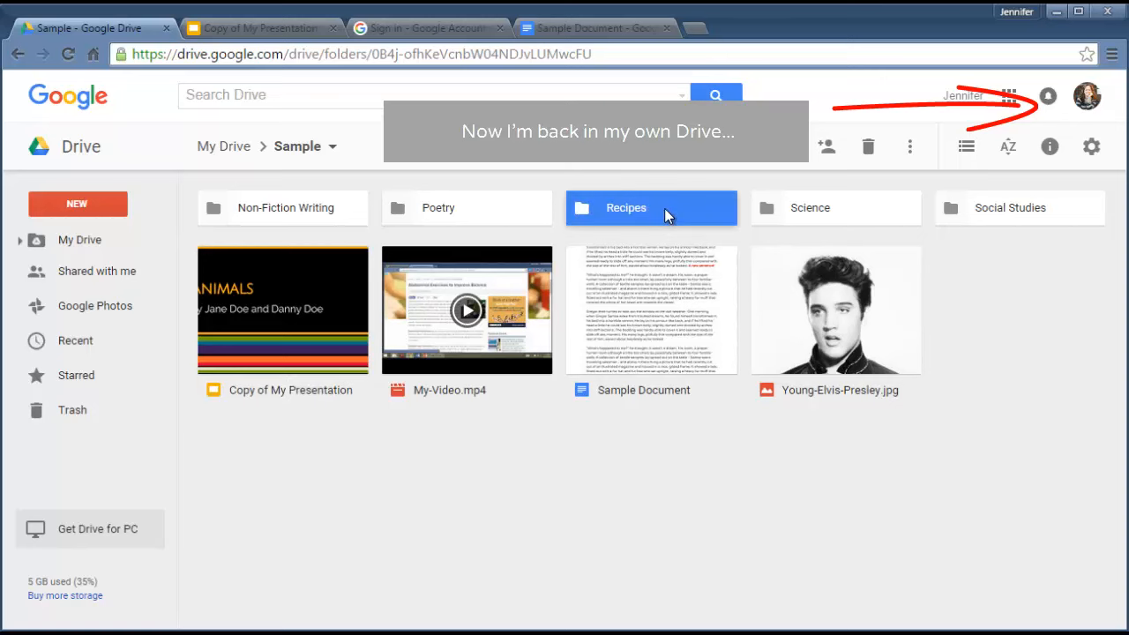
pyautogui.rightClick(667, 211)
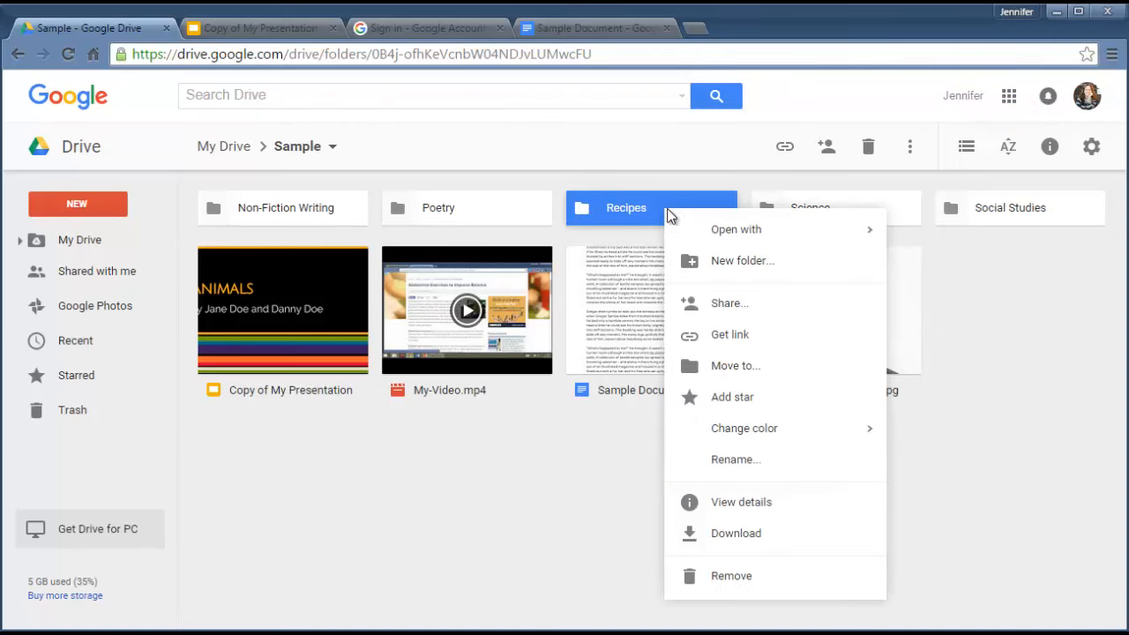
pyautogui.moveTo(734, 335)
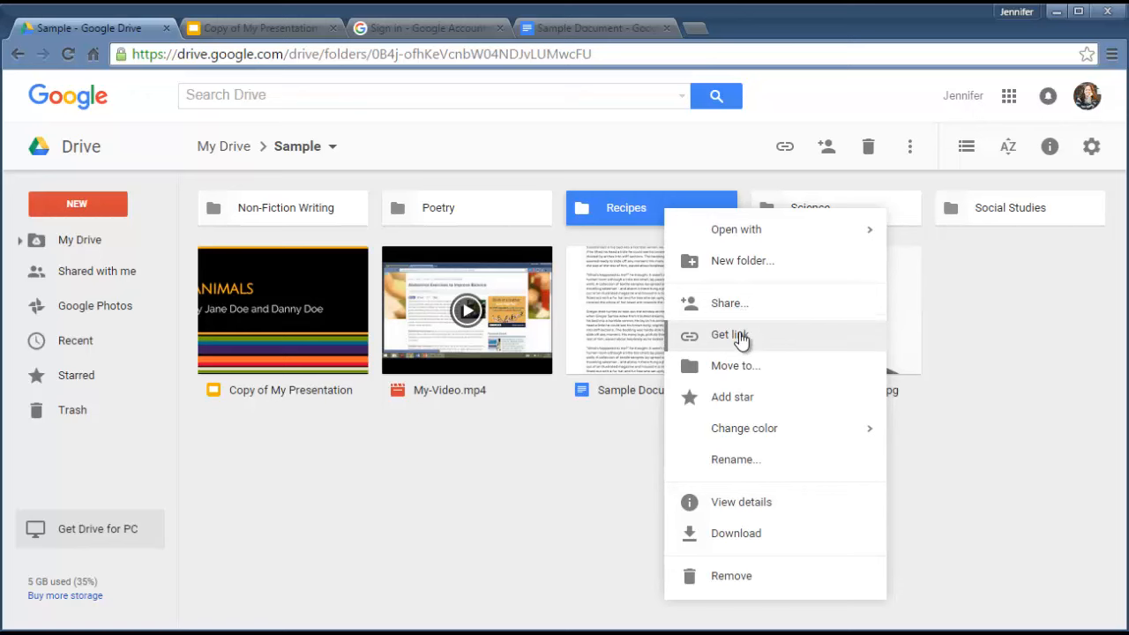
pyautogui.moveTo(554, 388)
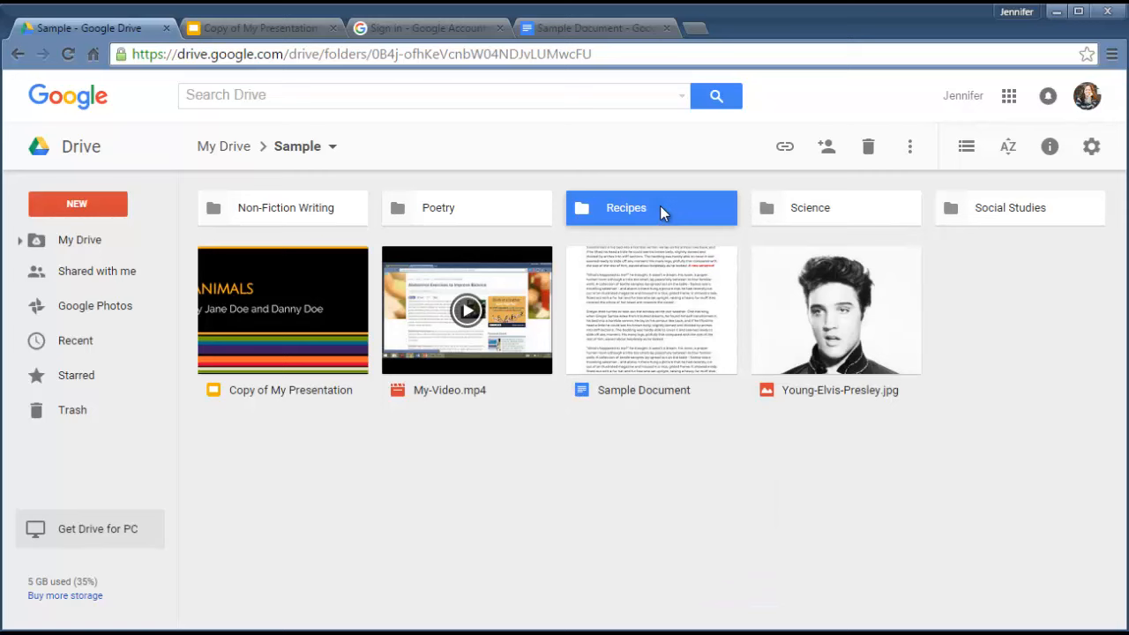
pyautogui.doubleClick(626, 208)
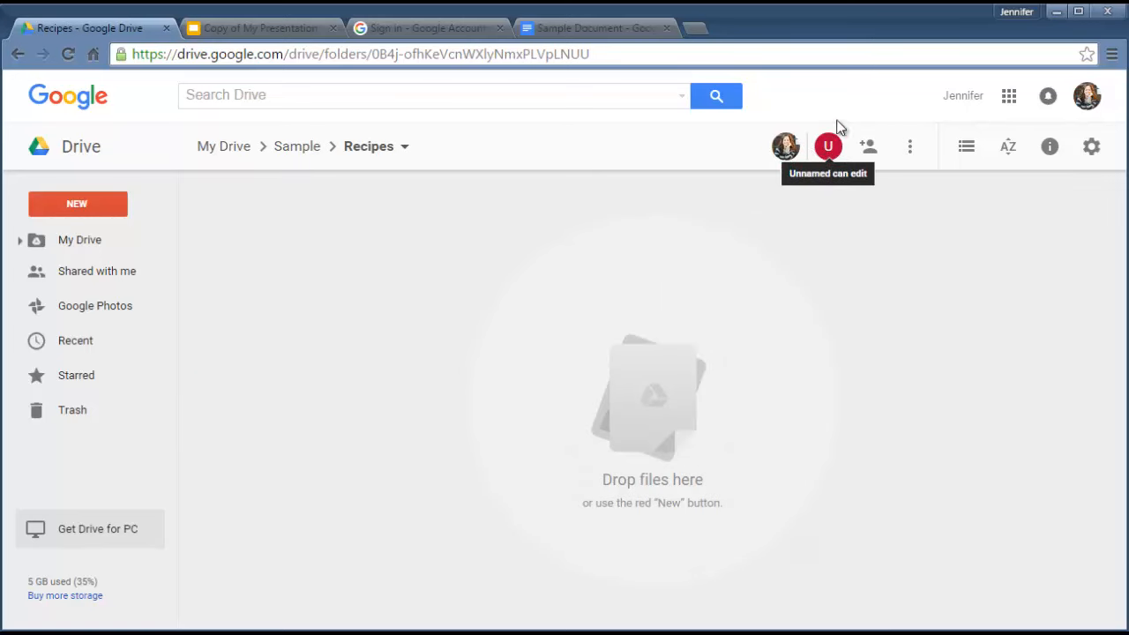
pyautogui.moveTo(834, 147)
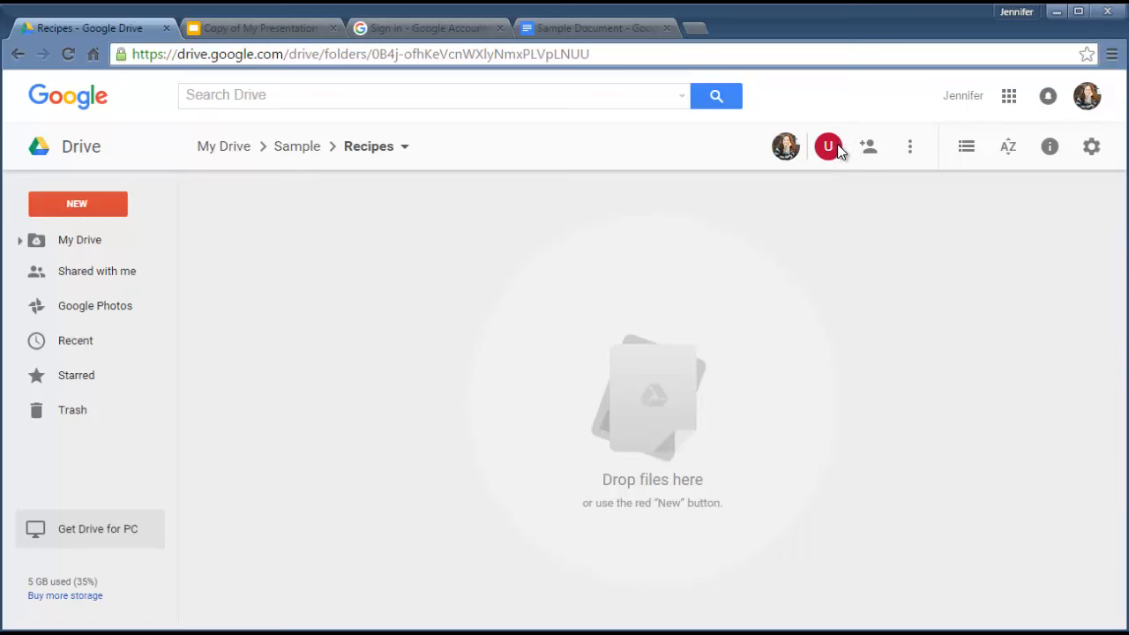
pyautogui.moveTo(828, 146)
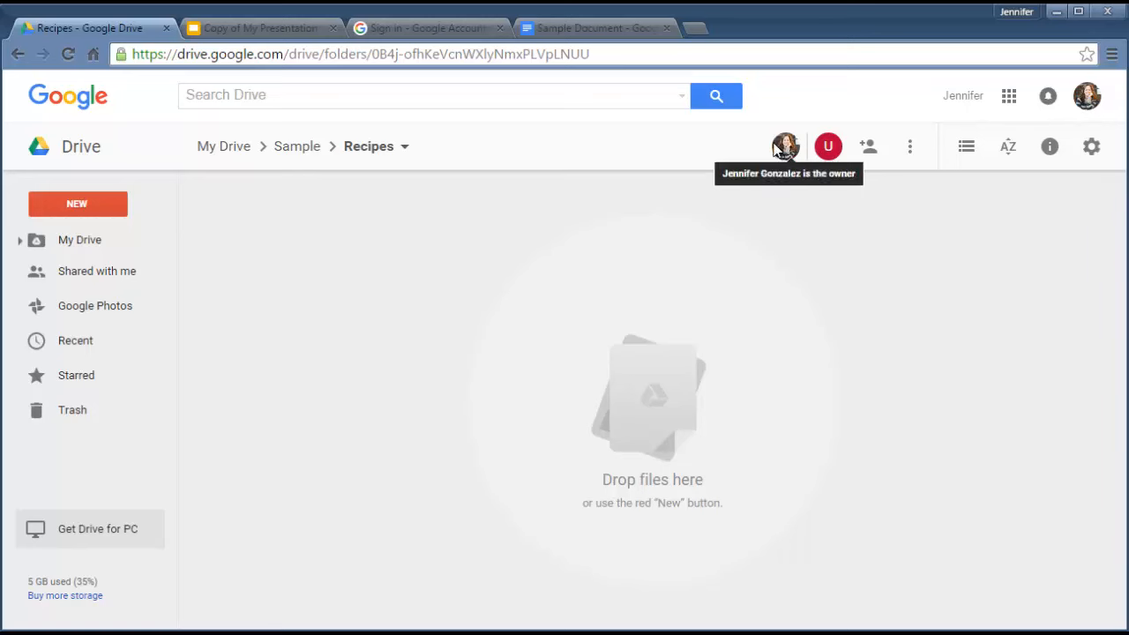
pyautogui.moveTo(796, 158)
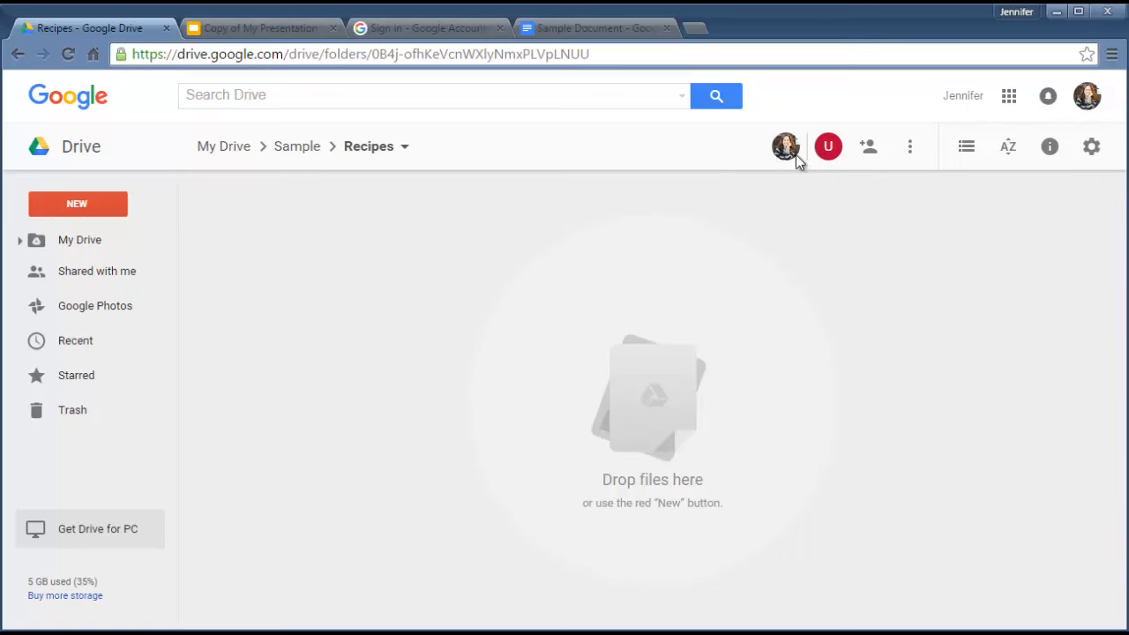
pyautogui.moveTo(828, 146)
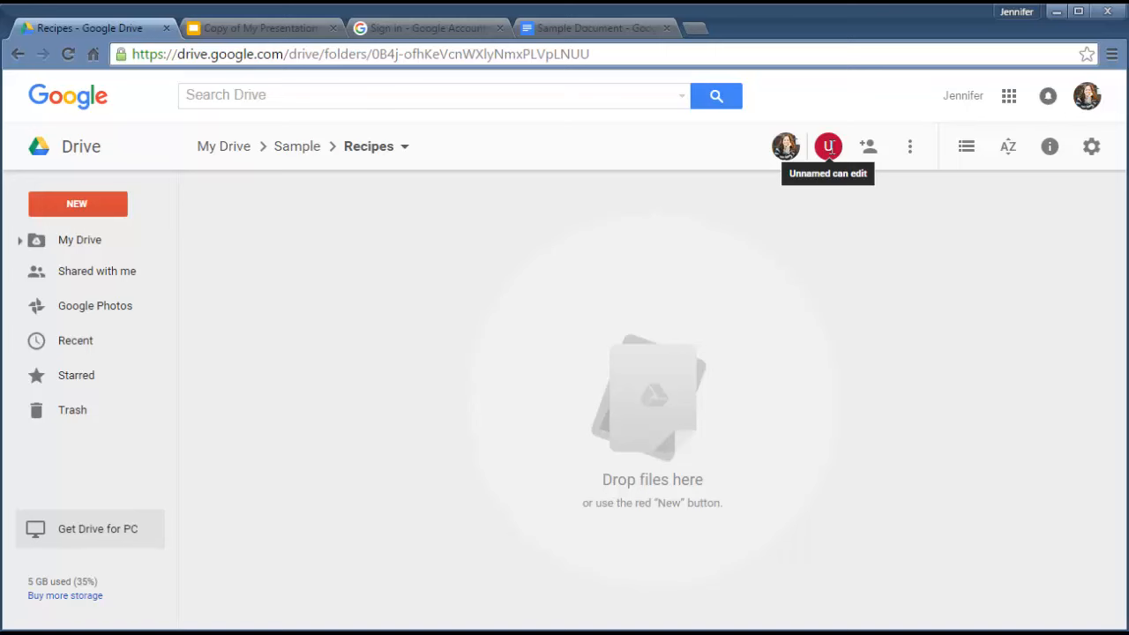
# Downgrade the collaborator's access on the Recipes folder to view-only and save it.
pyautogui.click(404, 145)
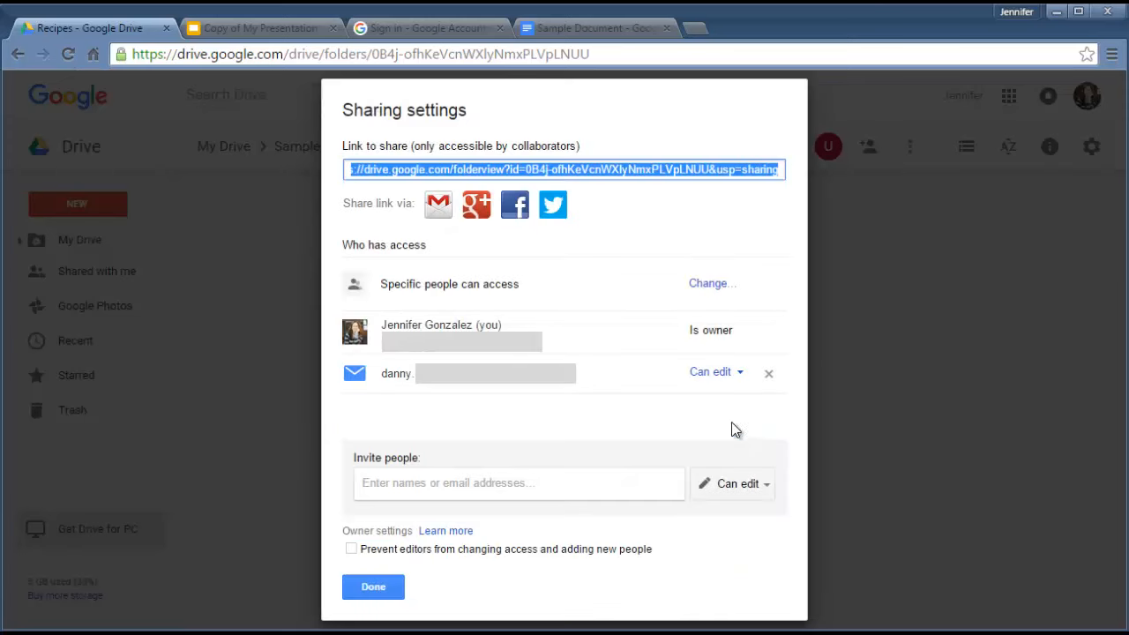
pyautogui.moveTo(466, 418)
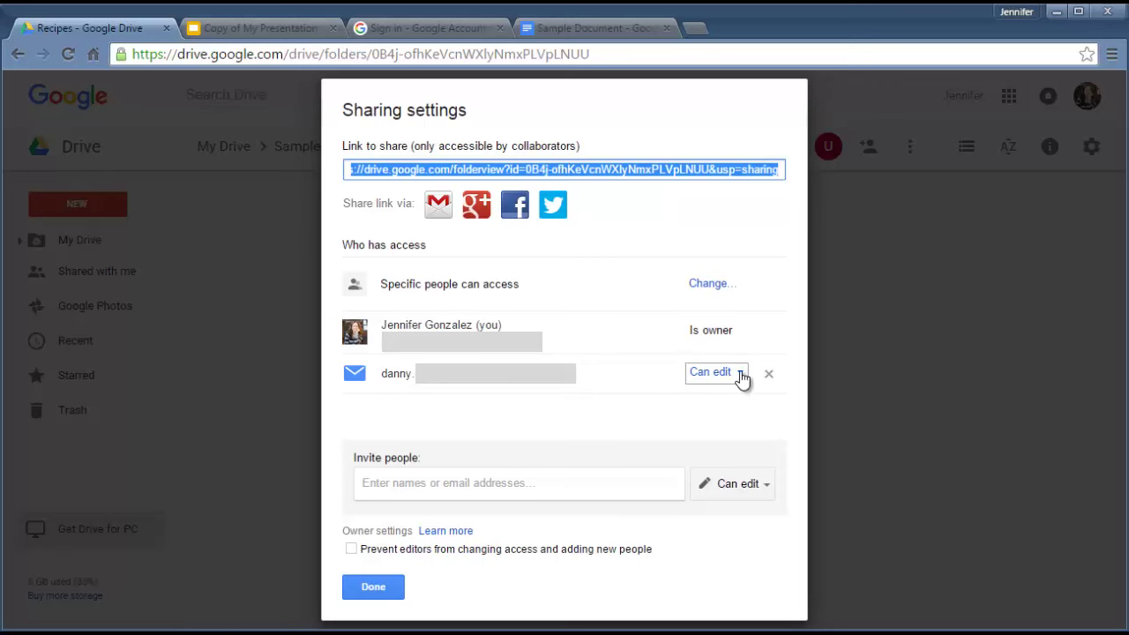
pyautogui.click(716, 372)
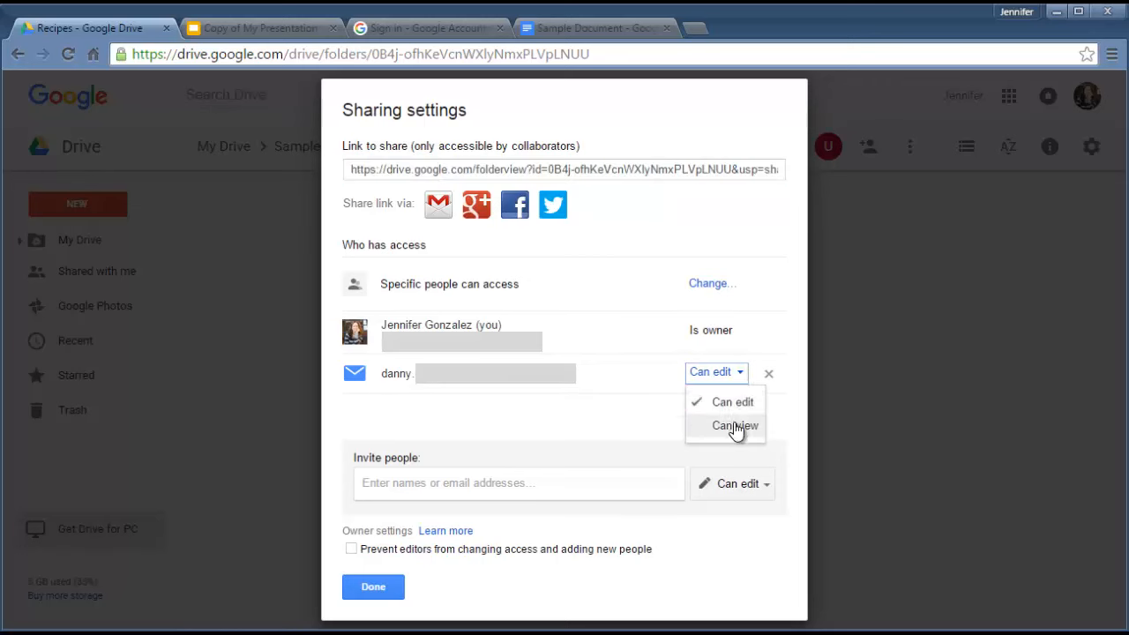
pyautogui.click(734, 425)
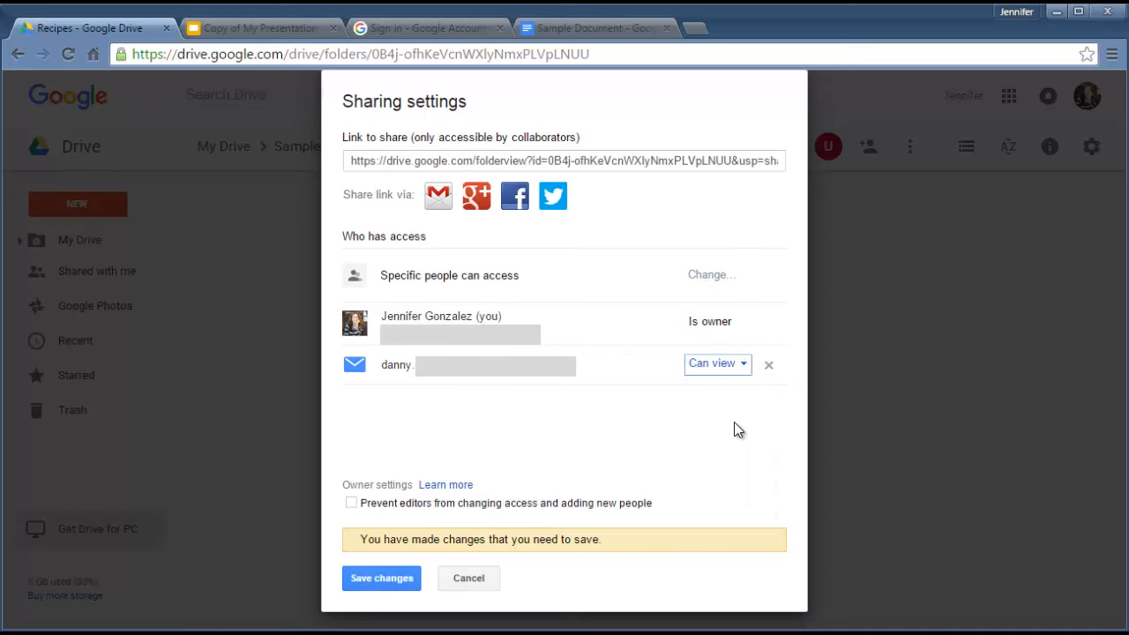
pyautogui.click(381, 579)
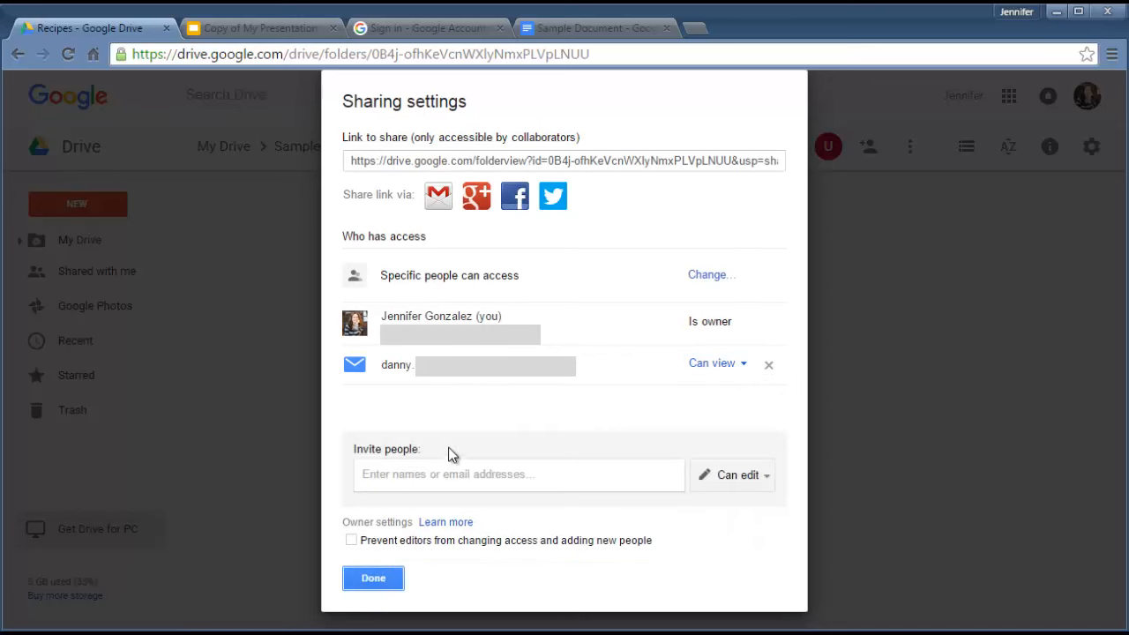
pyautogui.moveTo(685, 433)
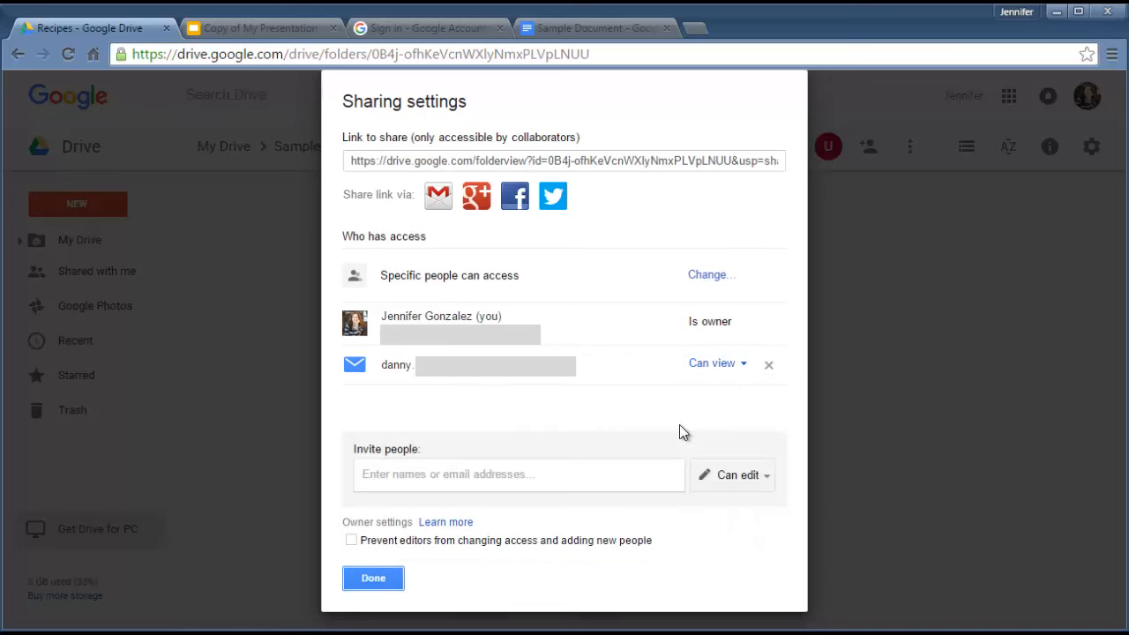
# Remove the collaborator from the Recipes folder, save, and refresh to confirm.
pyautogui.click(769, 363)
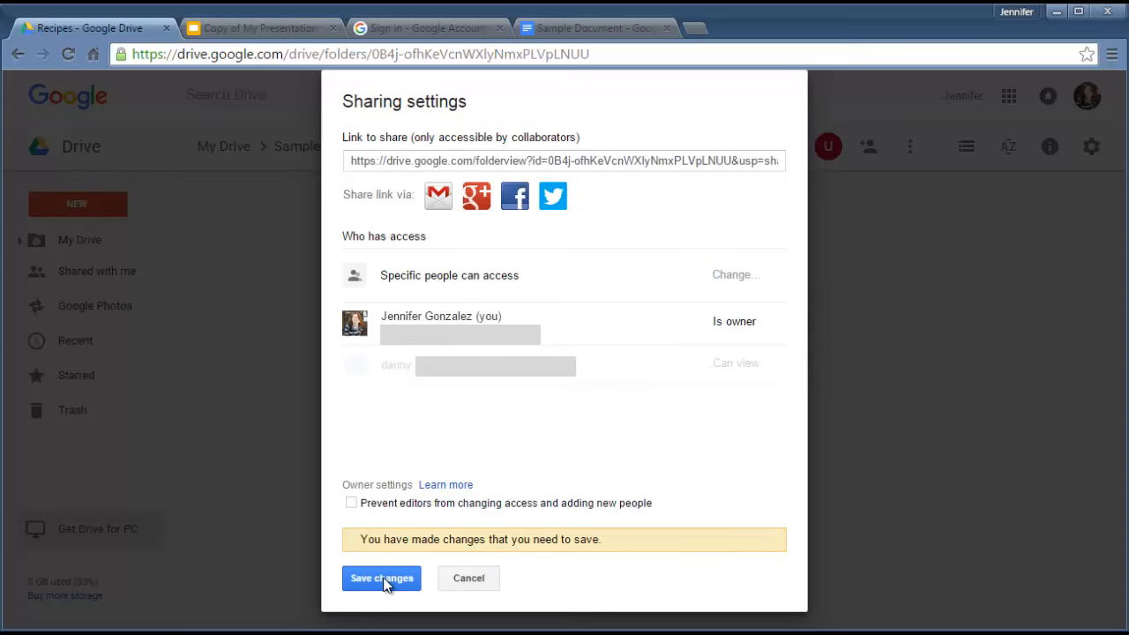
pyautogui.click(381, 579)
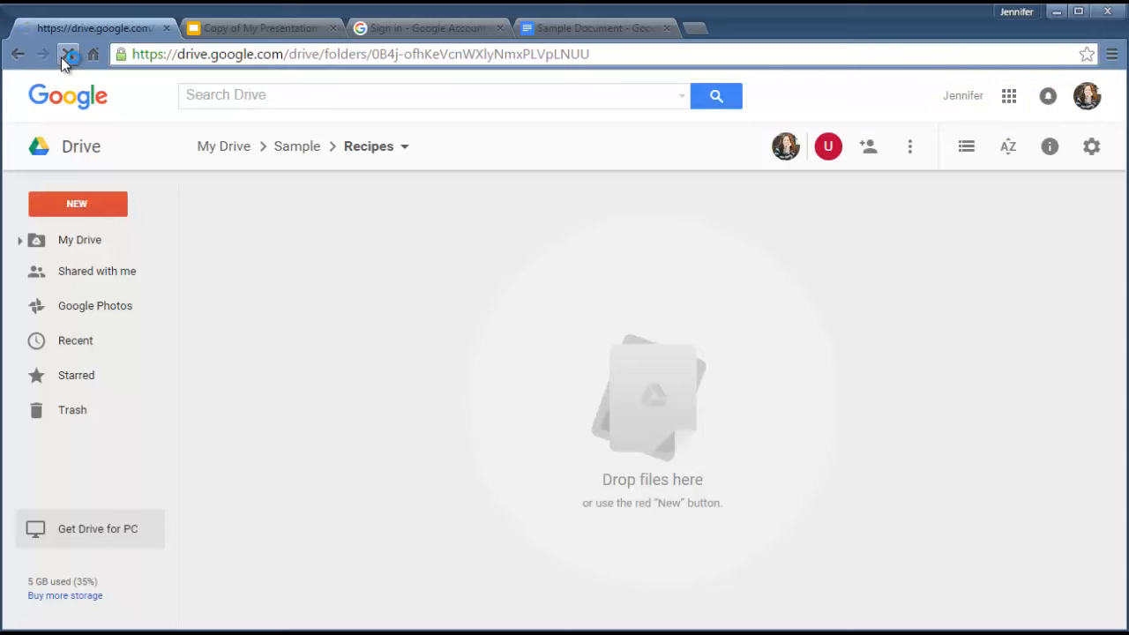
pyautogui.click(67, 53)
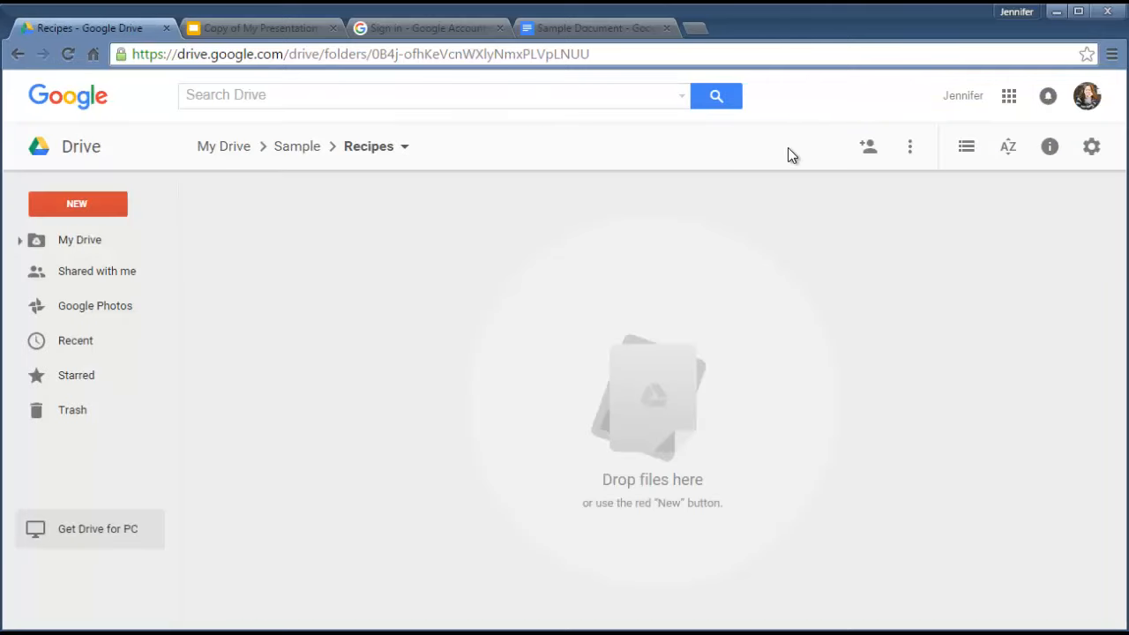